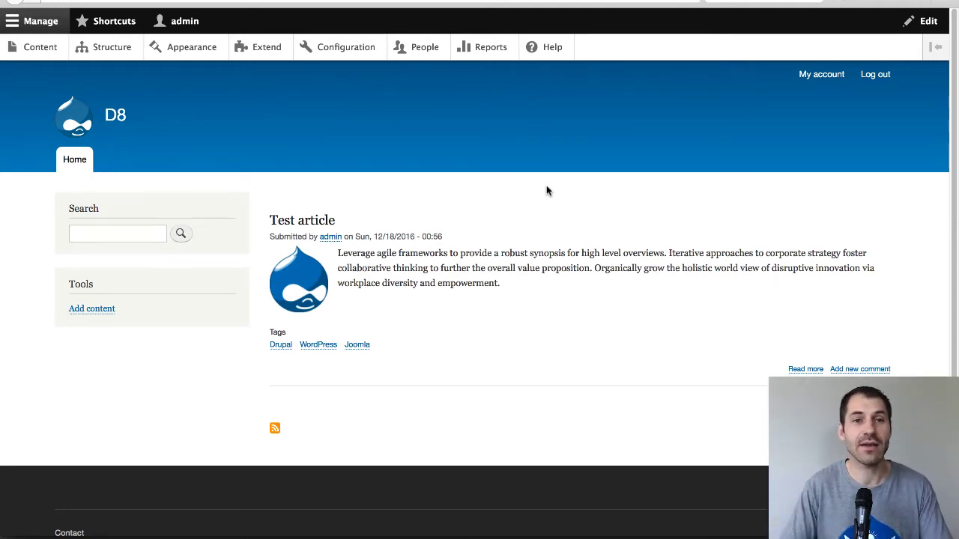
- Go from Structure to the Display Suite Displays list
click(113, 47)
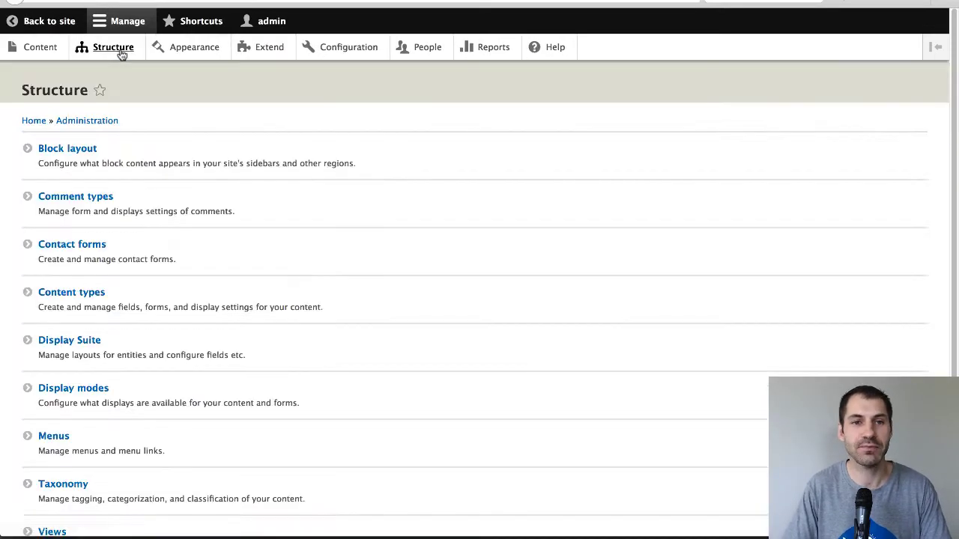
click(66, 340)
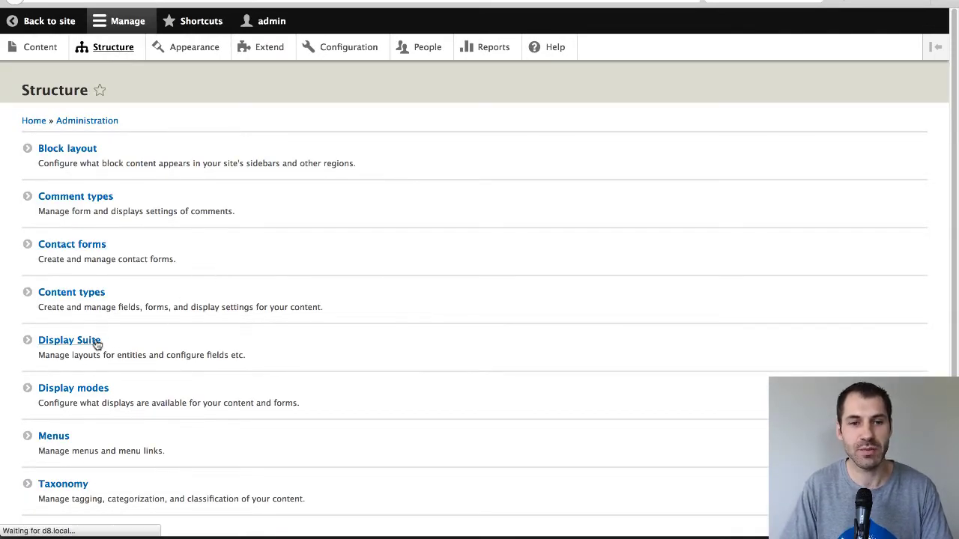
click(67, 339)
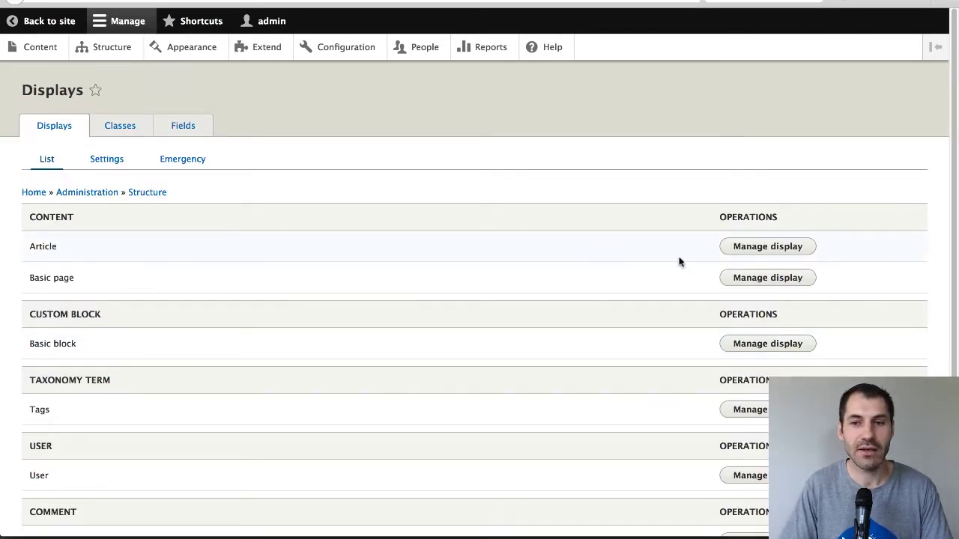
mouse_move(119, 252)
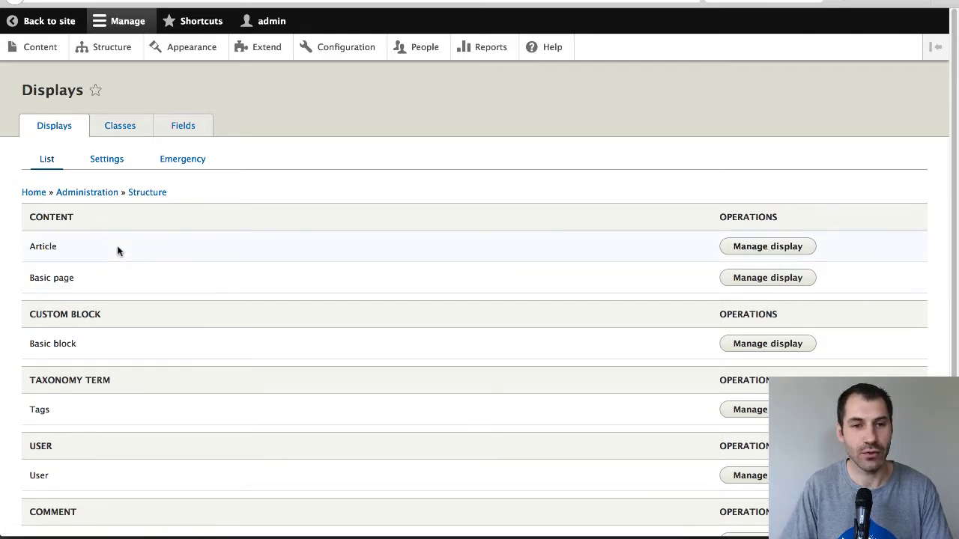
mouse_move(752, 250)
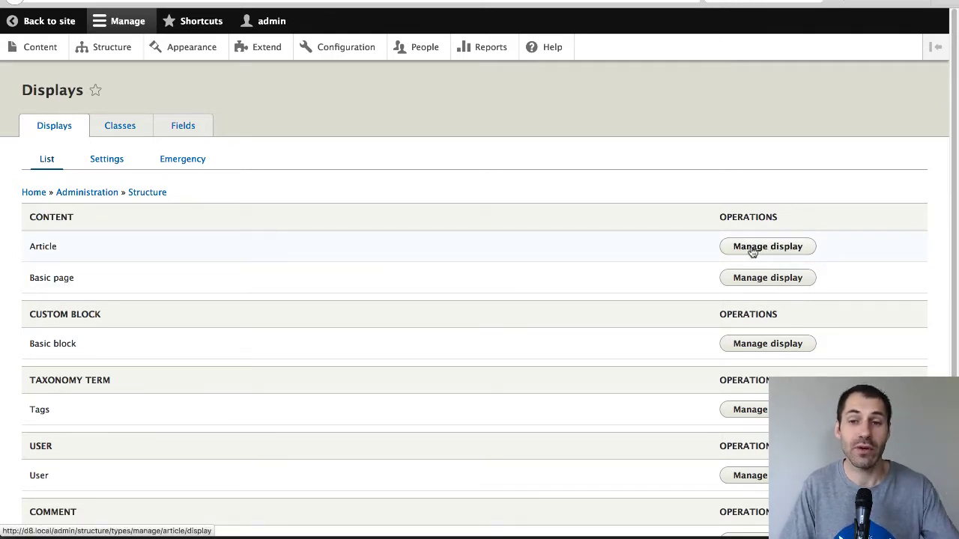
mouse_move(806, 277)
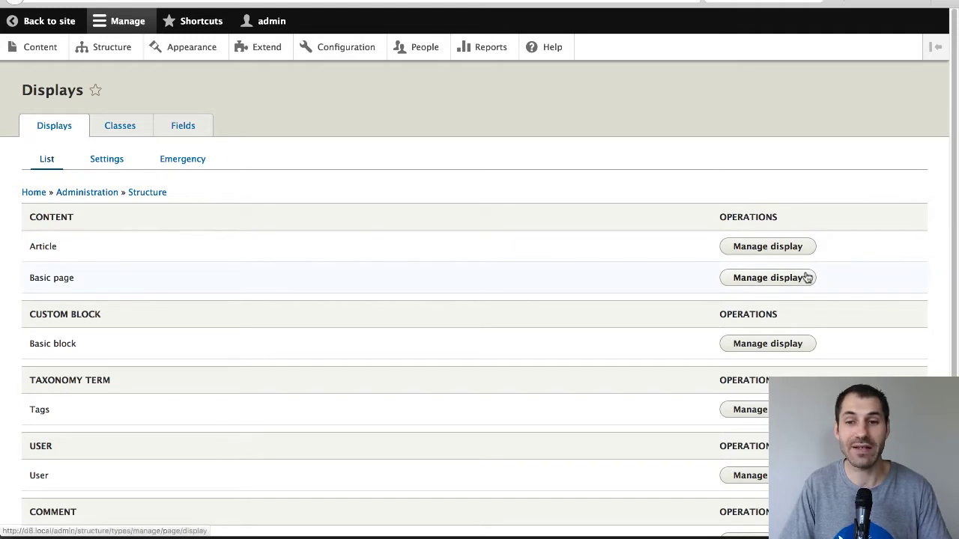
mouse_move(81, 281)
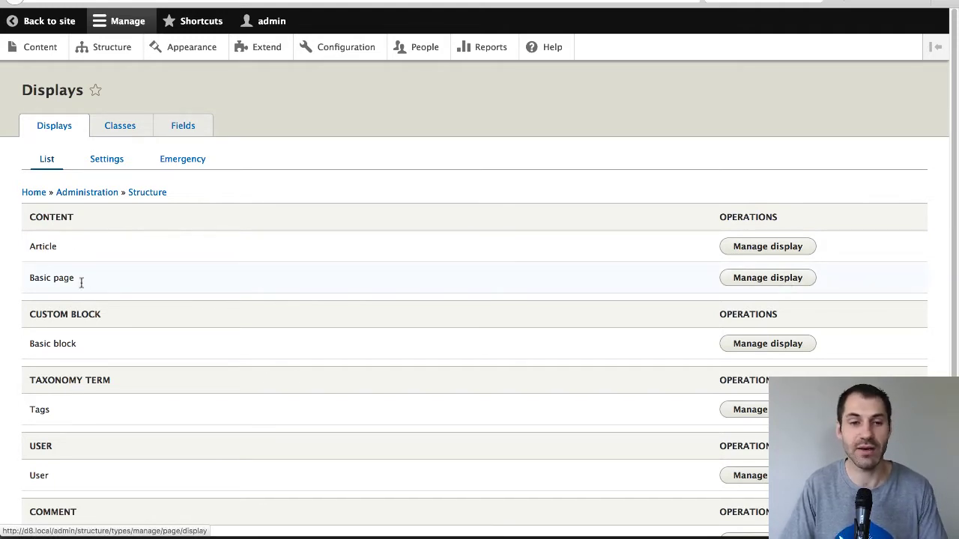
mouse_move(785, 251)
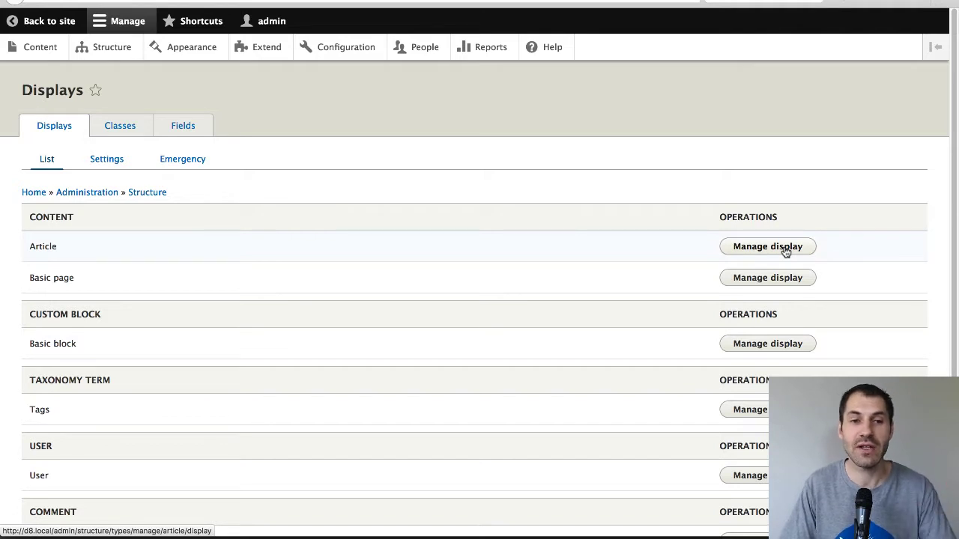
- Enable custom display settings for Article's Full content view mode and save
click(767, 246)
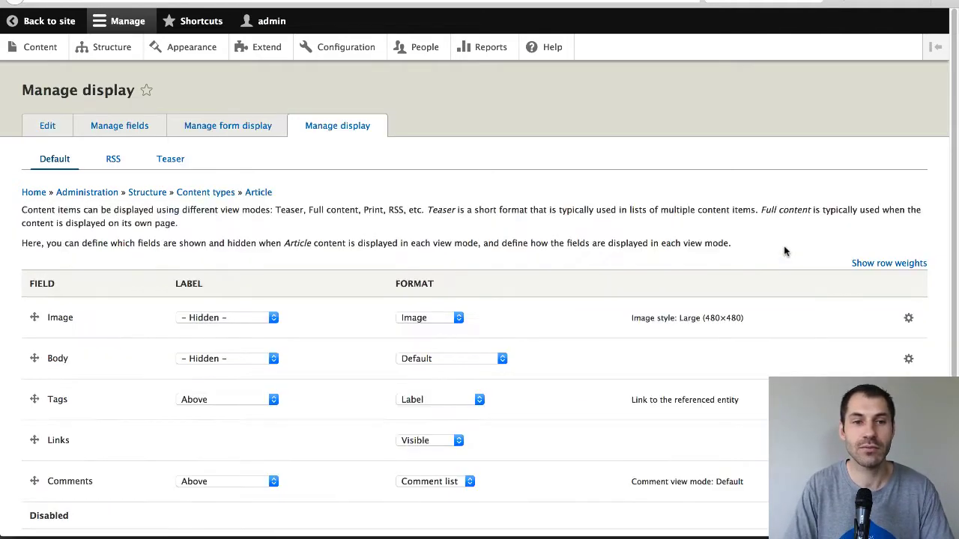
mouse_move(157, 221)
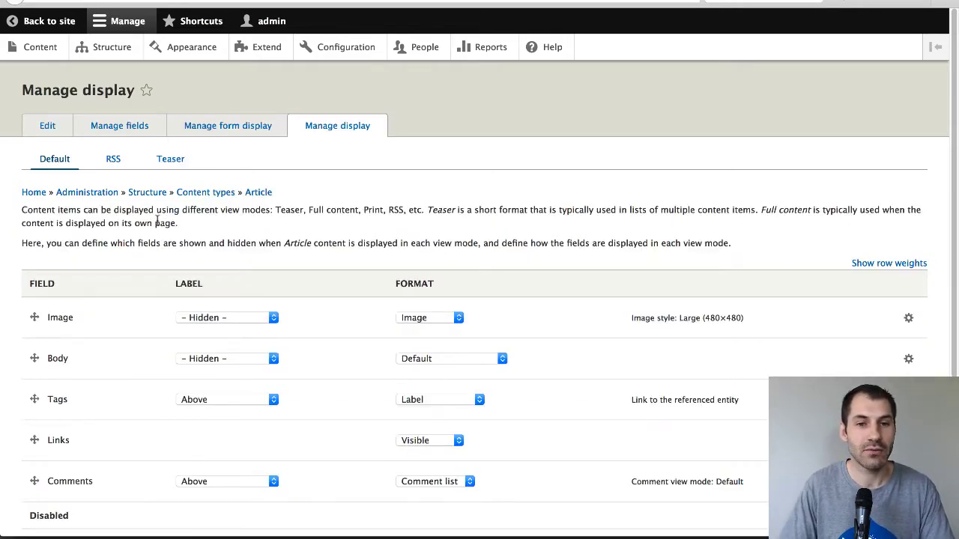
mouse_move(349, 228)
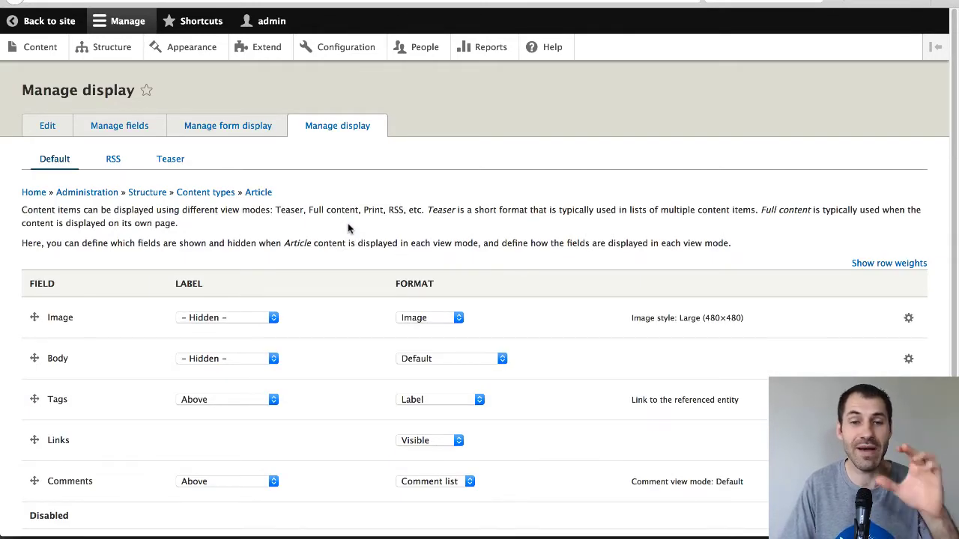
scroll(down, 3)
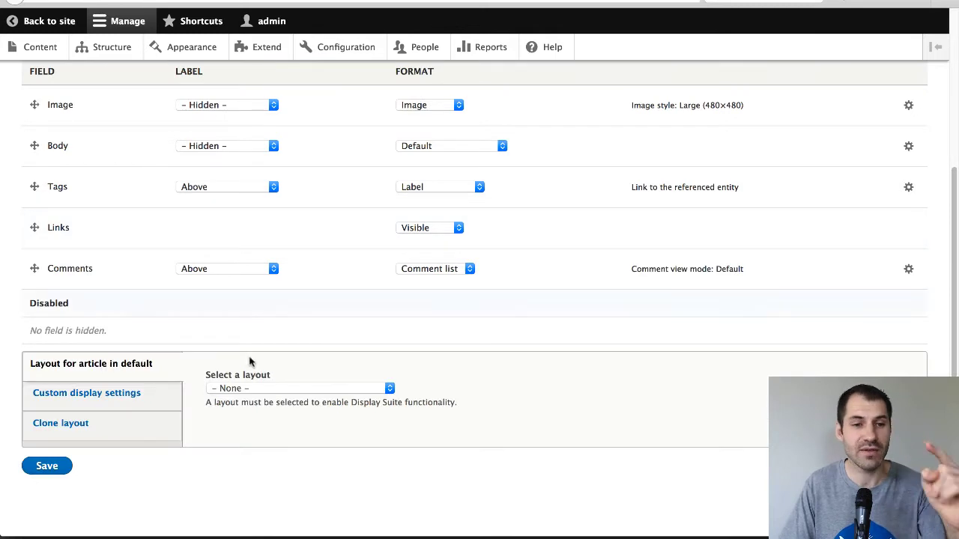
mouse_move(78, 429)
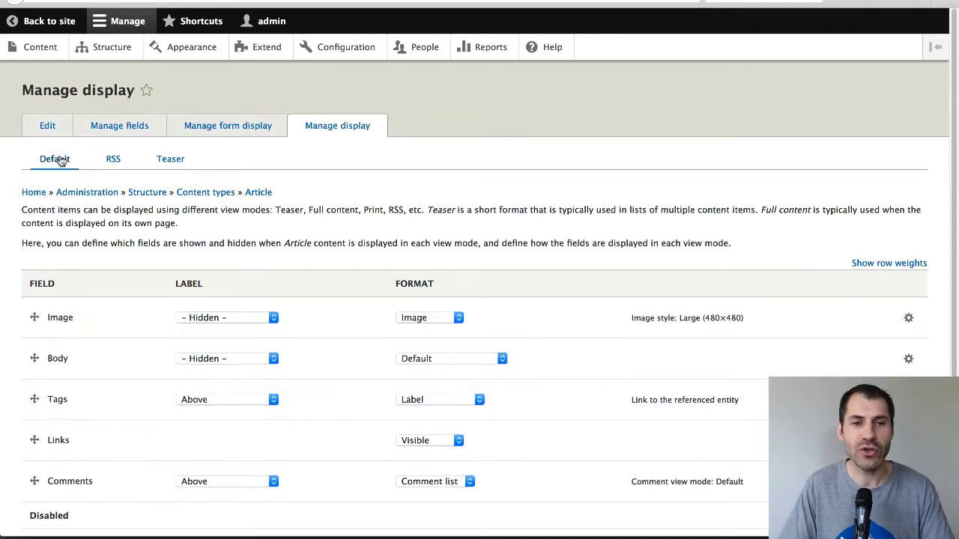
mouse_move(114, 196)
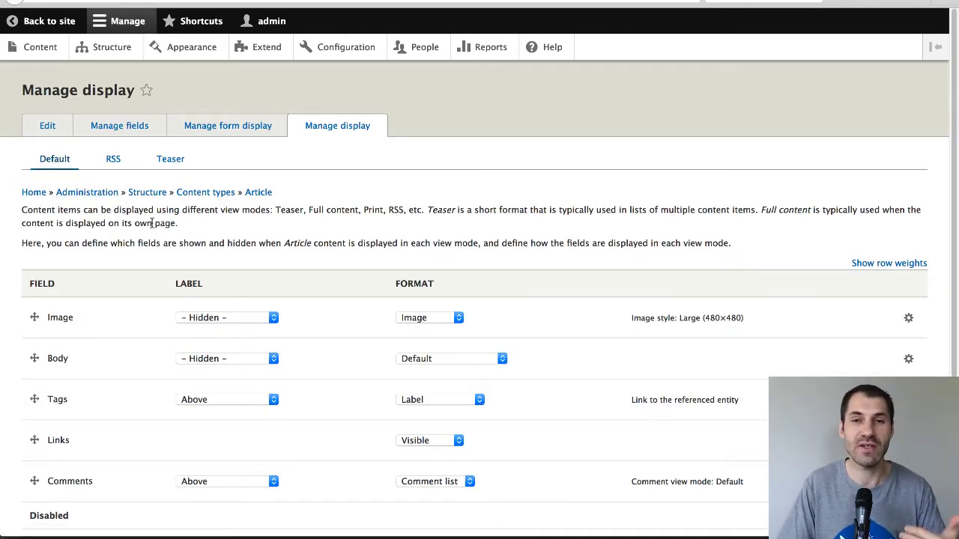
scroll(down, 3)
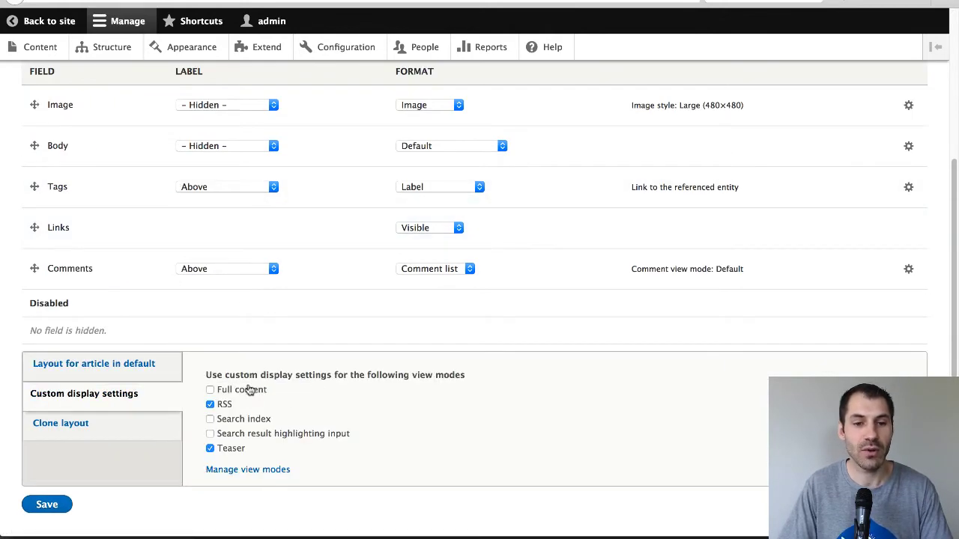
click(210, 389)
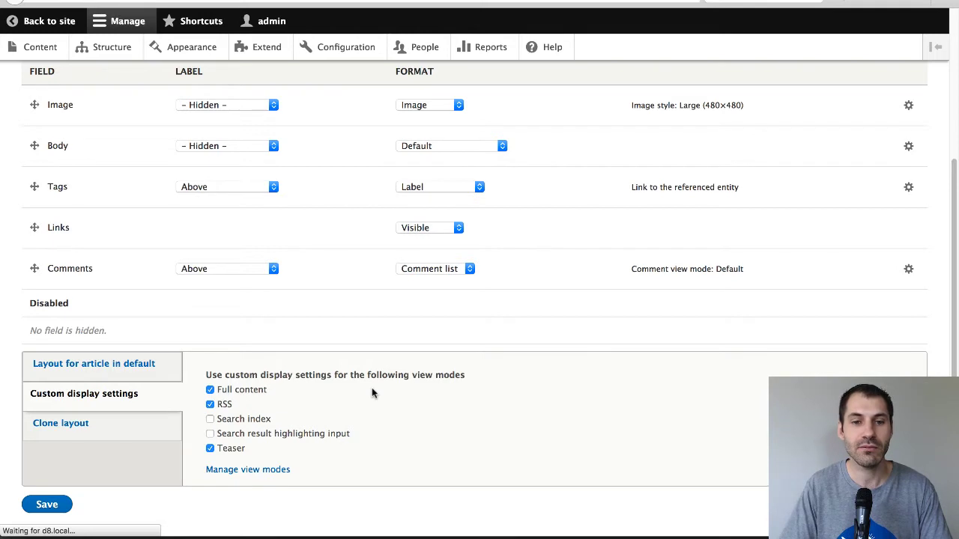
click(48, 504)
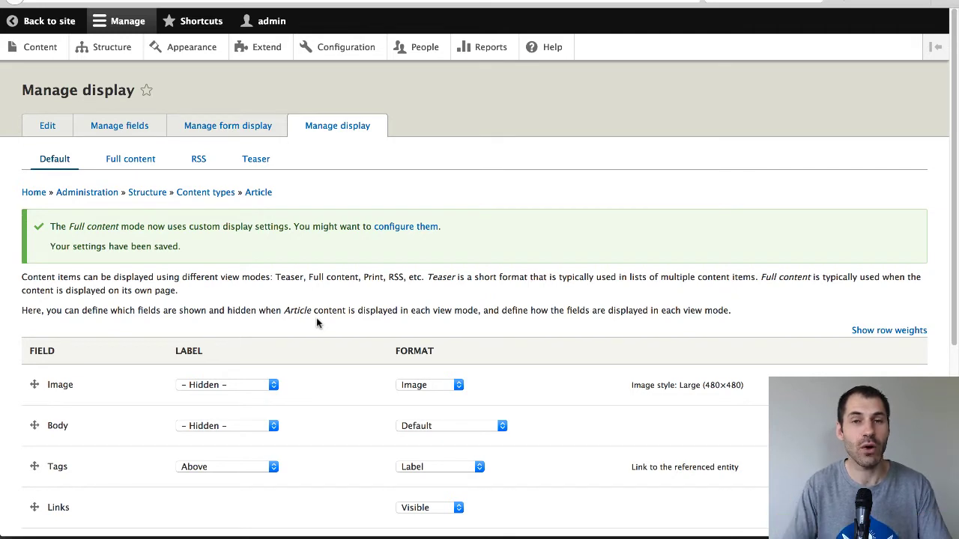
mouse_move(131, 163)
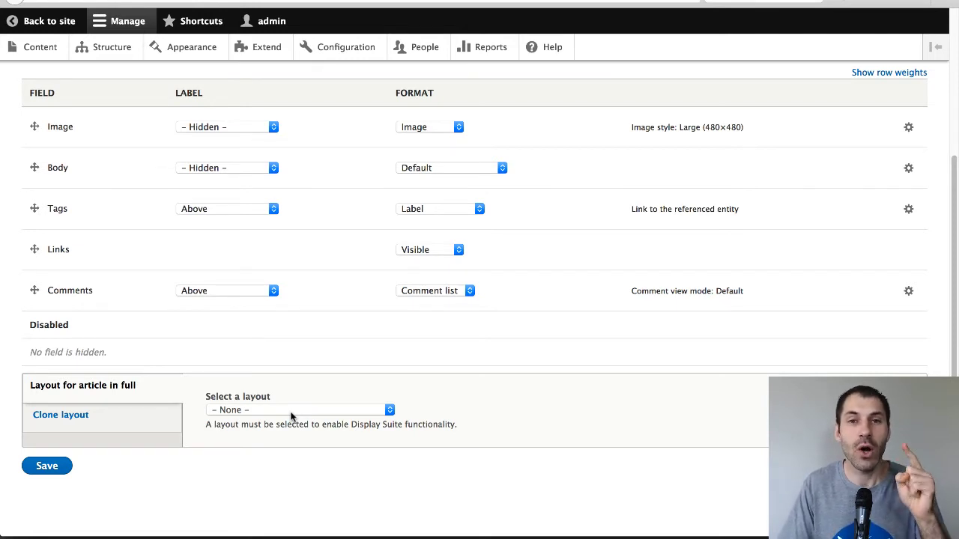
- Apply and save the 'Two column stacked layout' for Article's Full content display
click(298, 410)
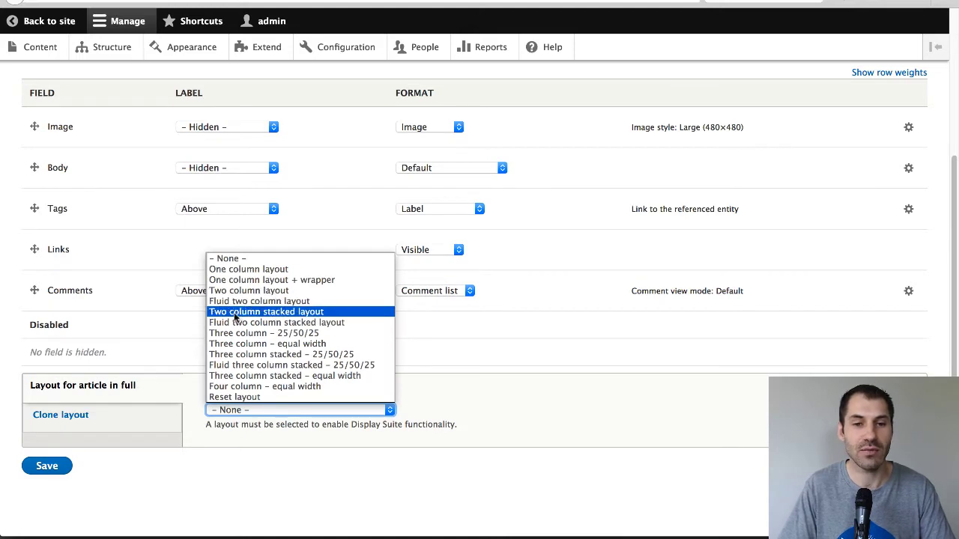
click(266, 310)
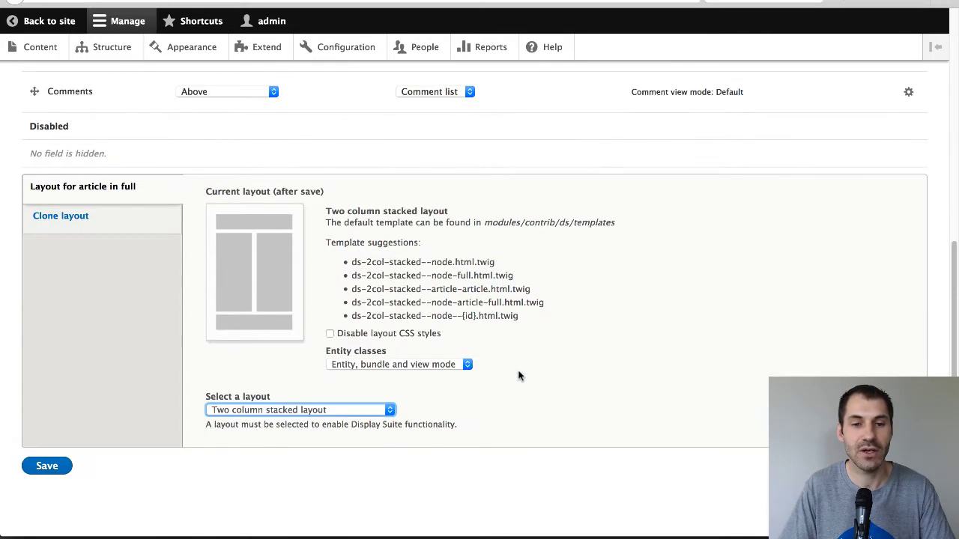
mouse_move(529, 364)
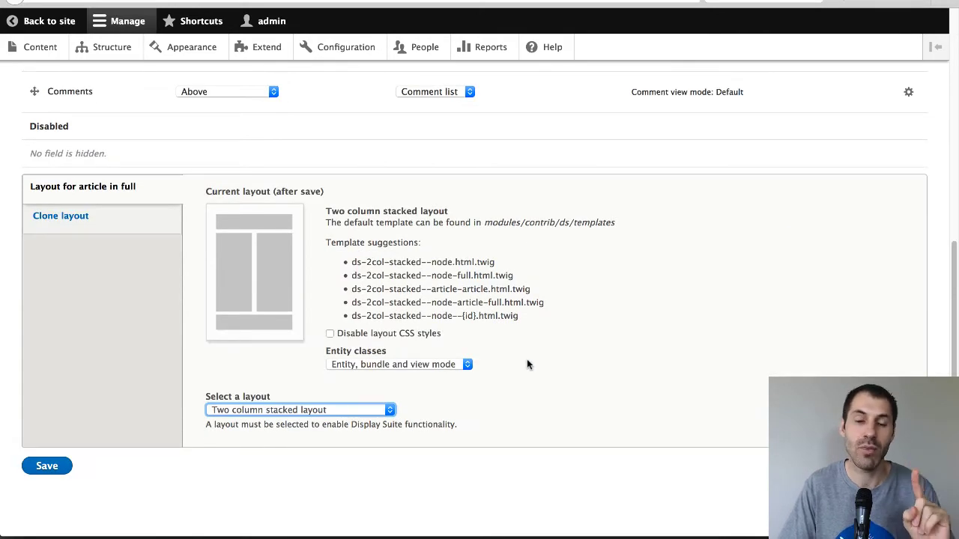
click(46, 466)
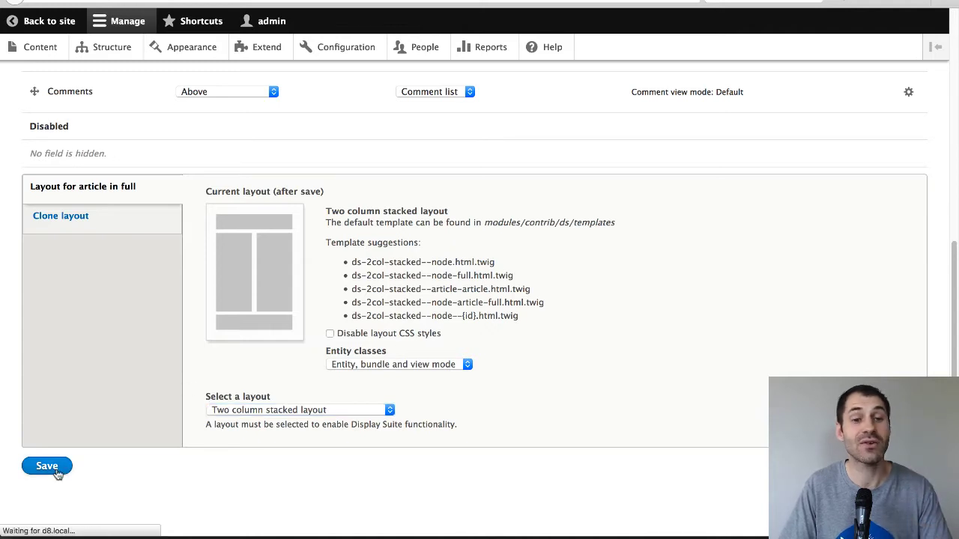
click(47, 466)
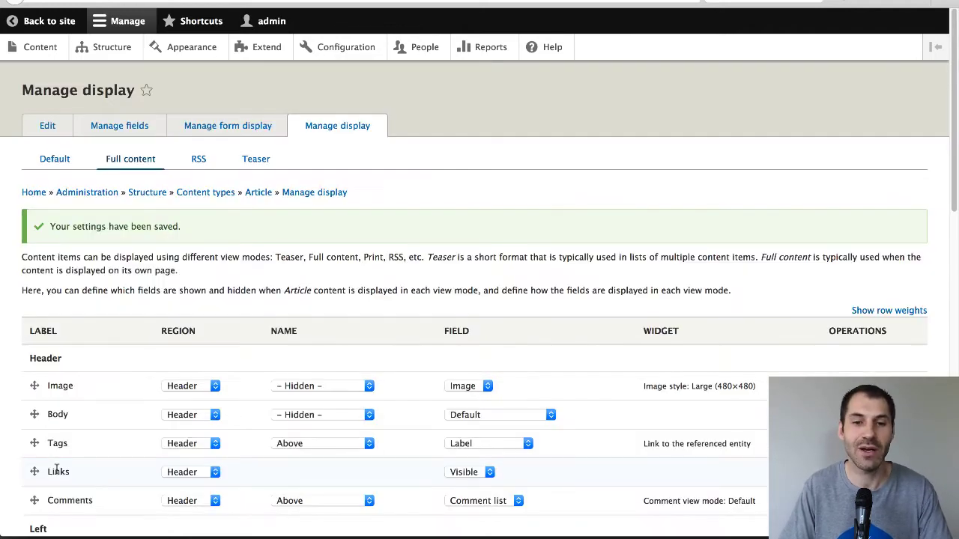
- Scroll the Manage display table to review Image, Body, Tags, Links and Comments in Header
scroll(down, 3)
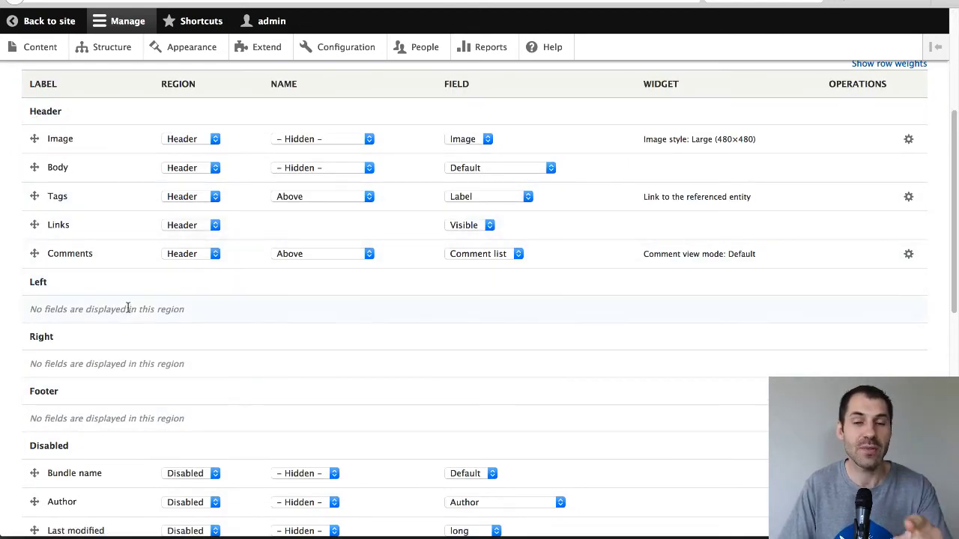
mouse_move(126, 294)
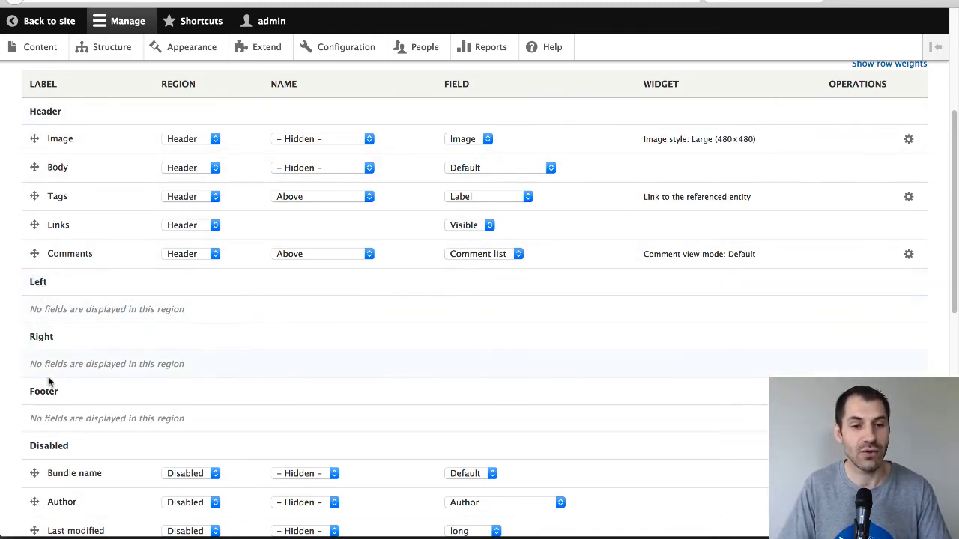
scroll(down, 3)
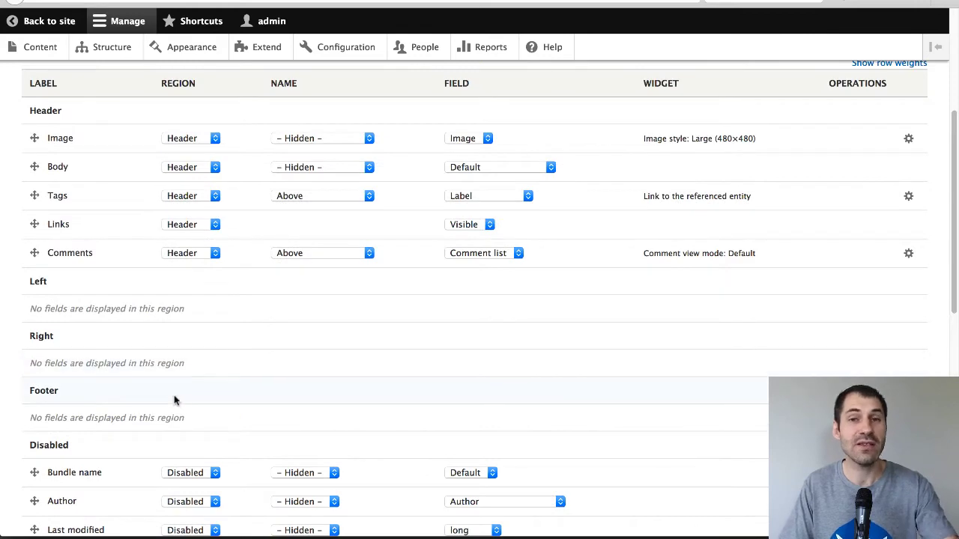
mouse_move(192, 409)
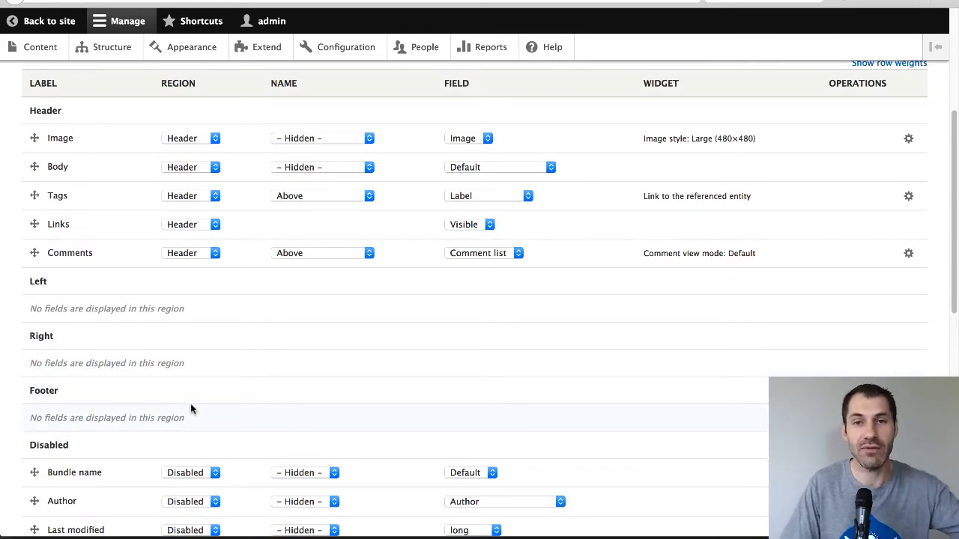
scroll(down, 3)
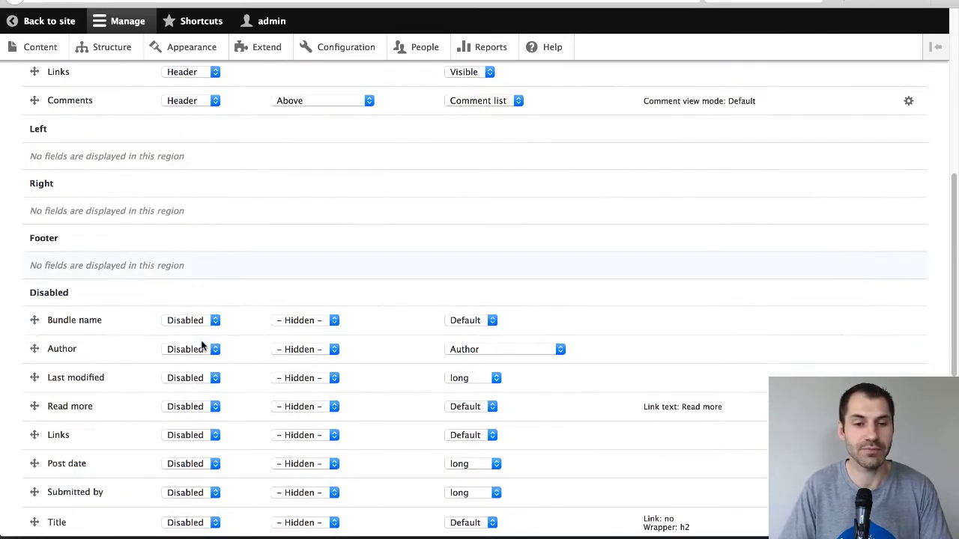
scroll(up, 3)
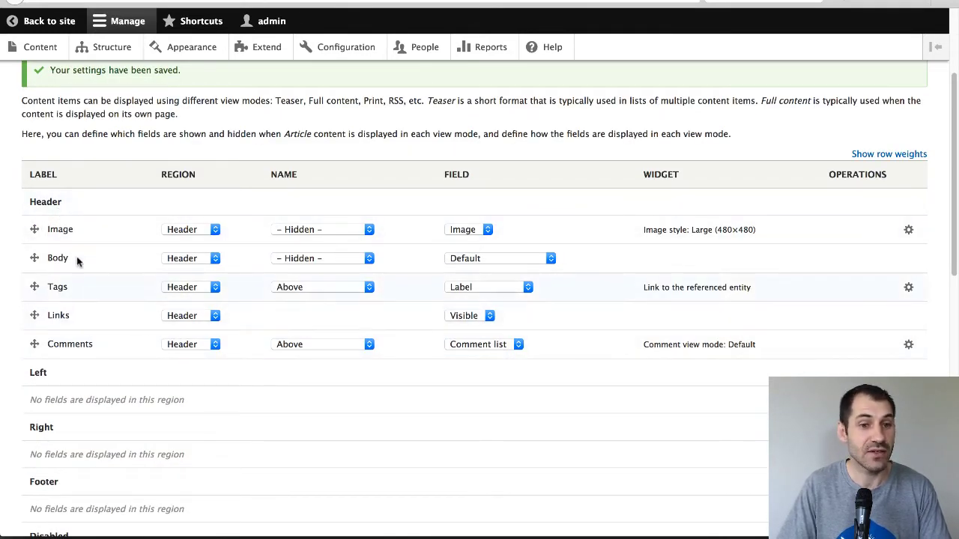
scroll(down, 3)
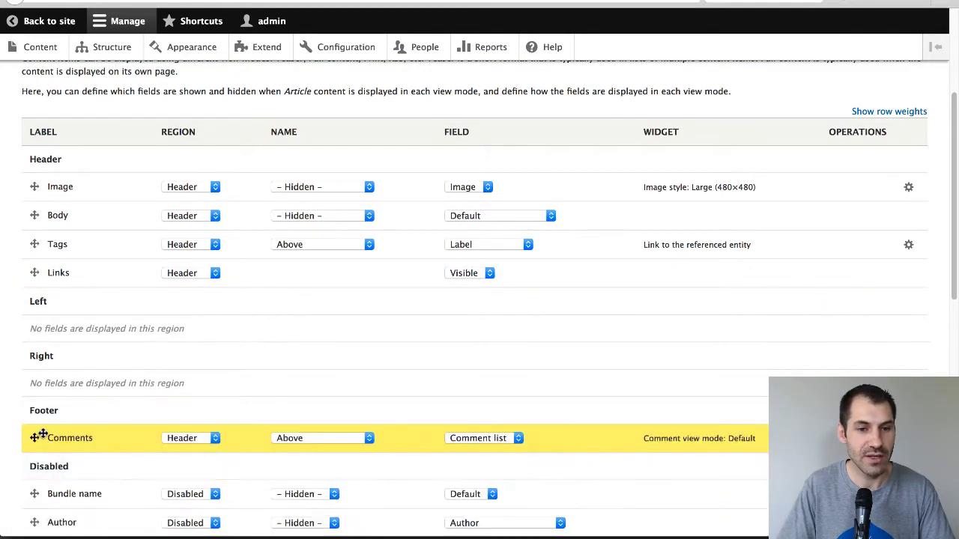
- Move Comments to Footer and Body to Left, then save the arrangement
drag(35, 438, 34, 482)
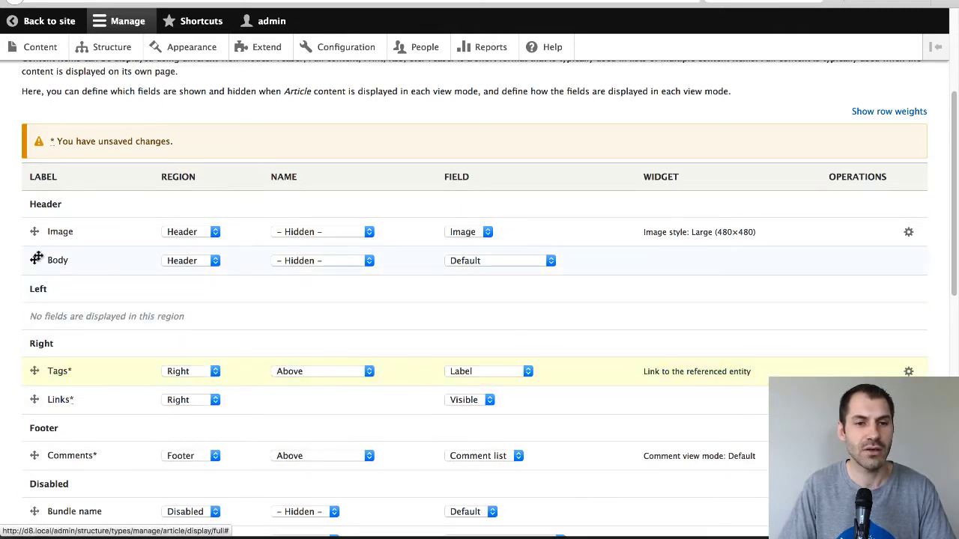
drag(35, 260, 35, 287)
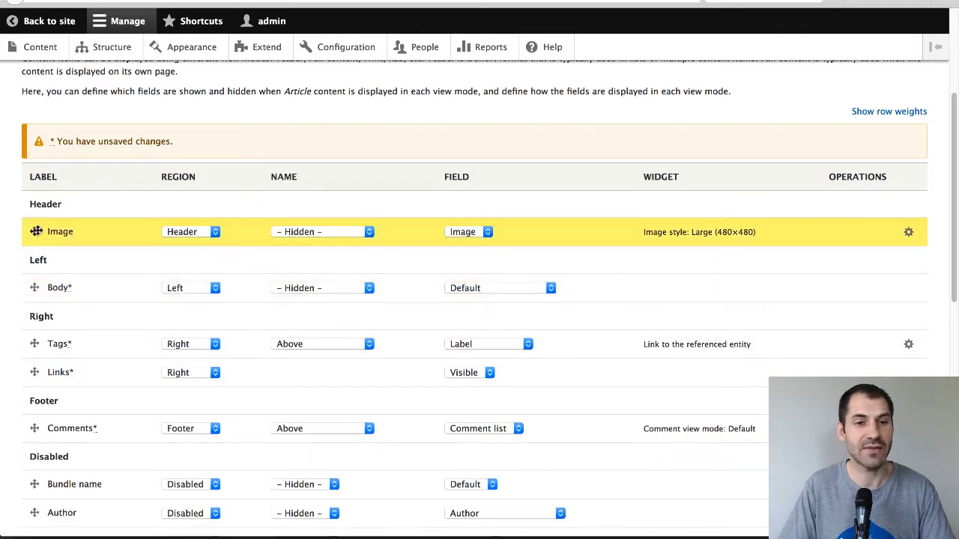
scroll(down, 3)
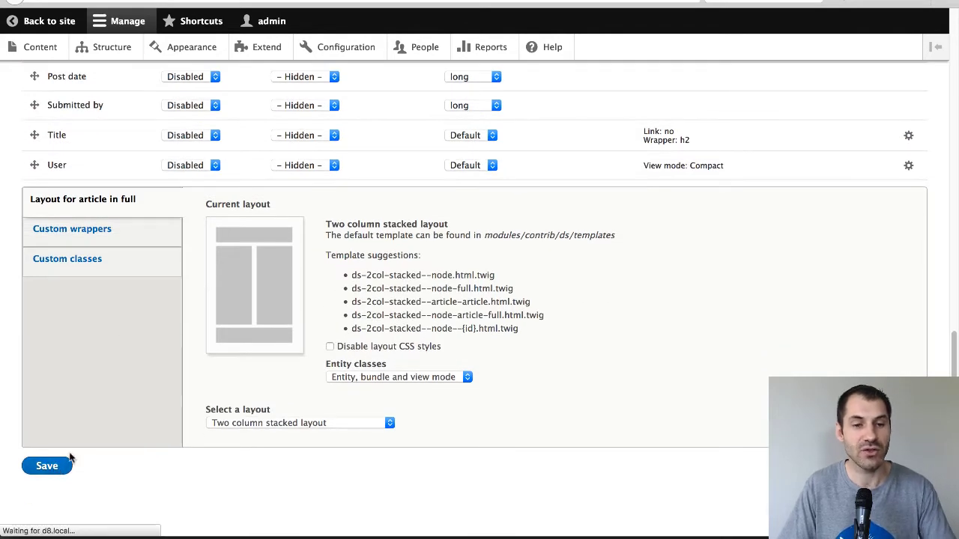
click(46, 465)
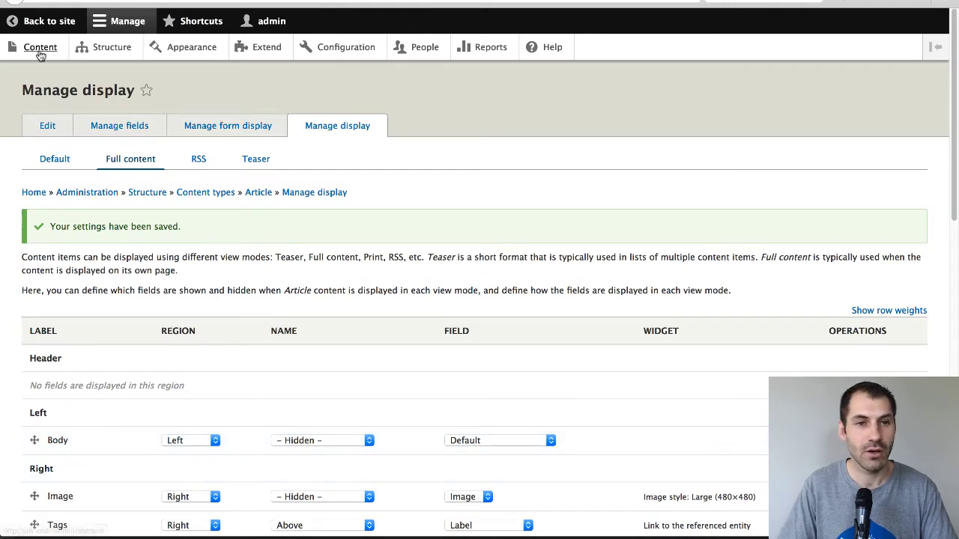
- Open Test article from the content list and scroll through its new layout
click(41, 47)
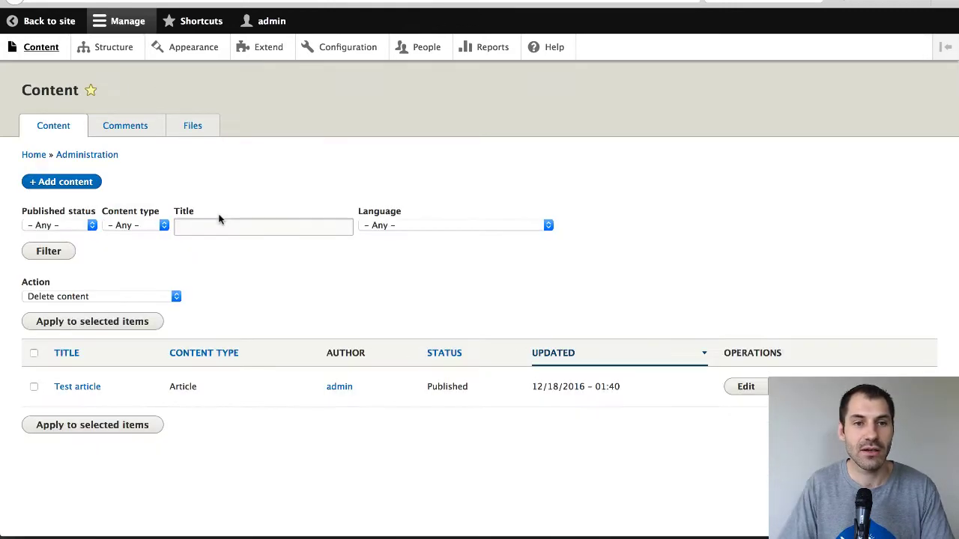
mouse_move(78, 387)
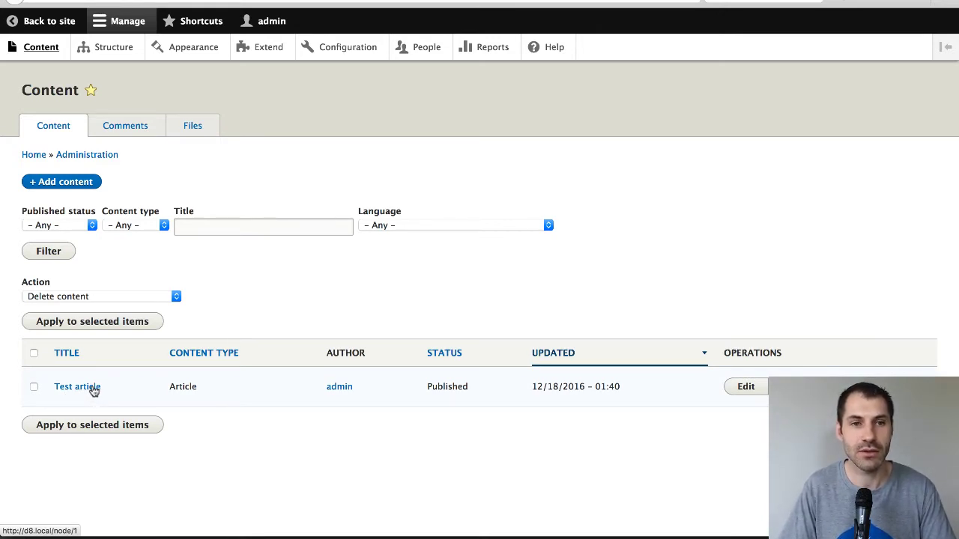
click(76, 386)
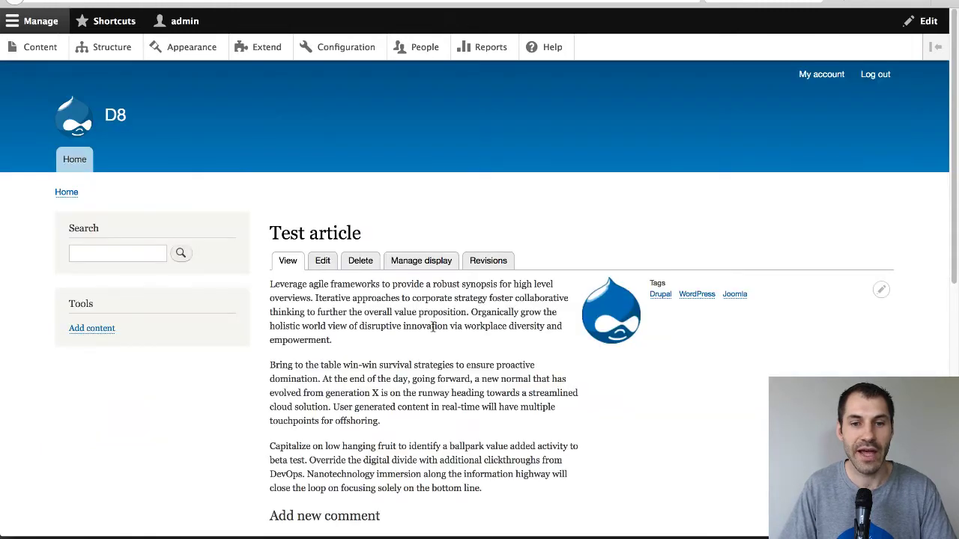
scroll(down, 3)
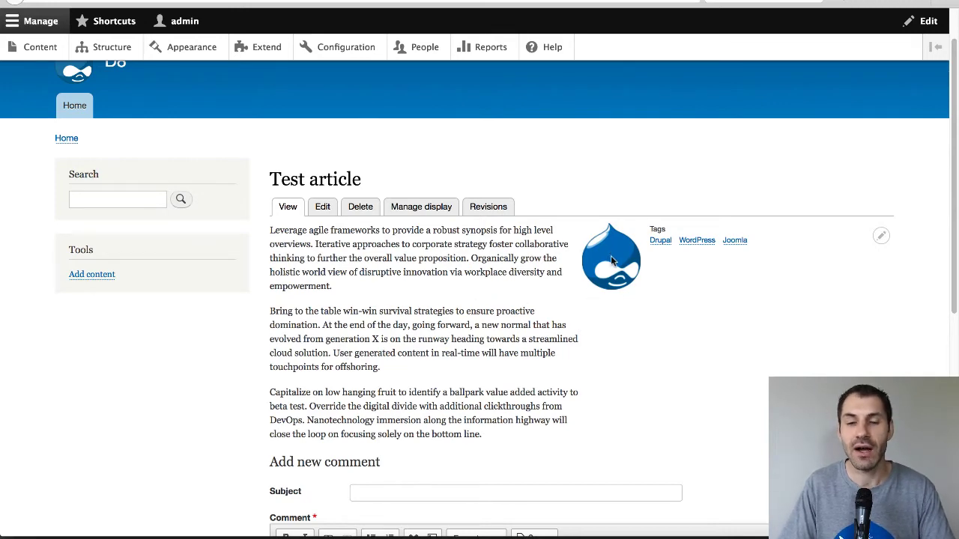
scroll(down, 3)
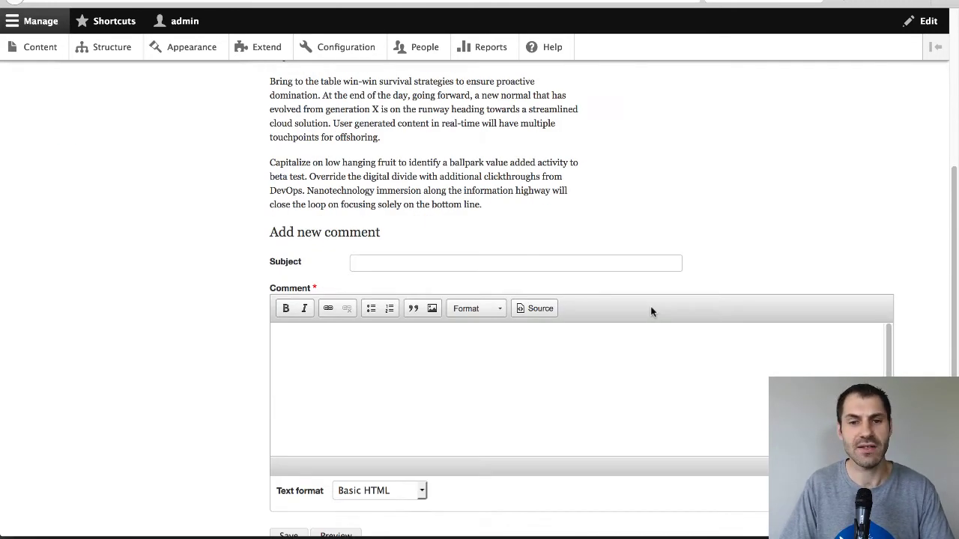
scroll(down, 3)
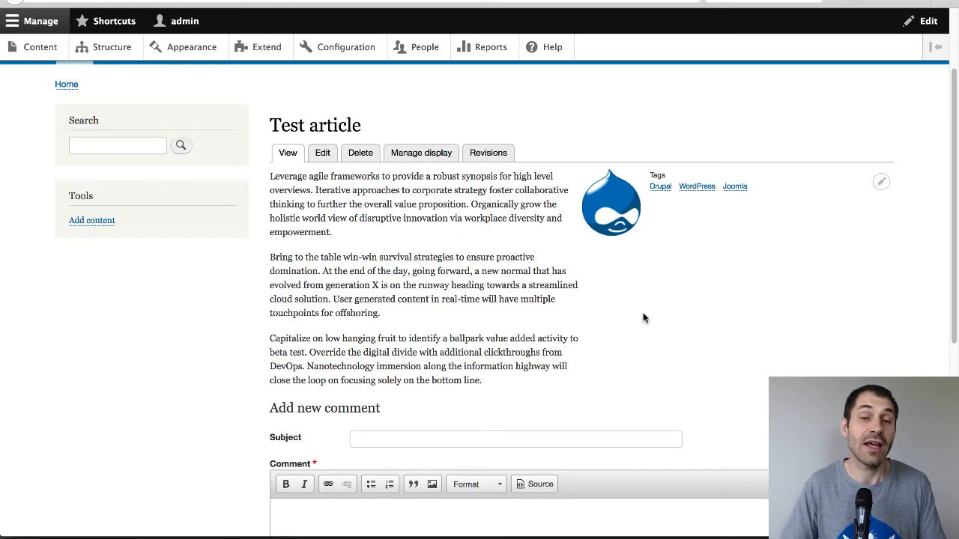
mouse_move(689, 287)
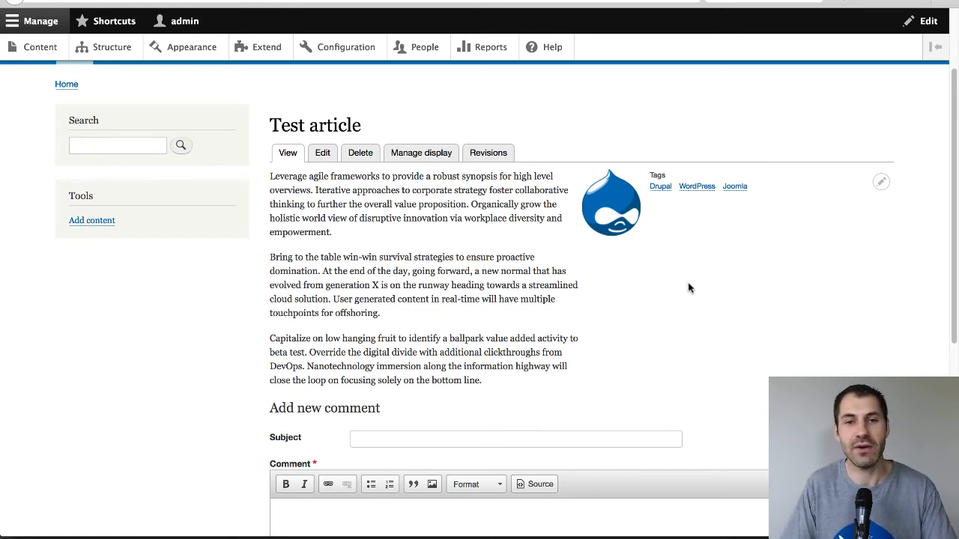
mouse_move(415, 160)
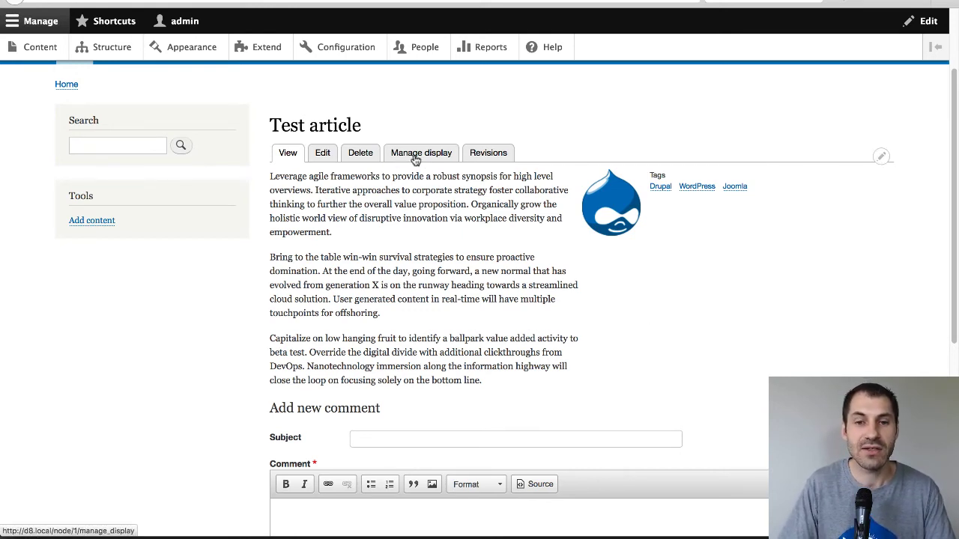
mouse_move(416, 158)
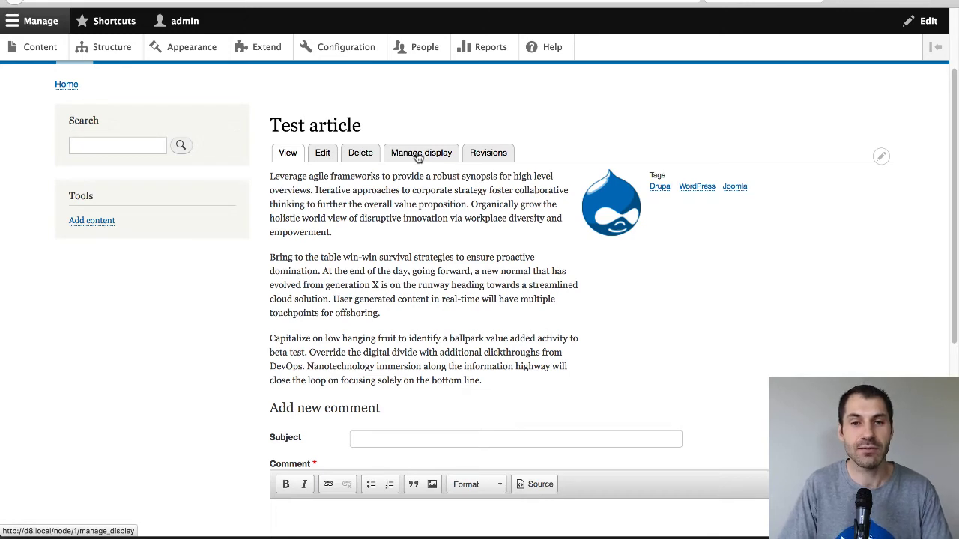
- Return to the article's Manage display and scroll to the layout section
click(420, 153)
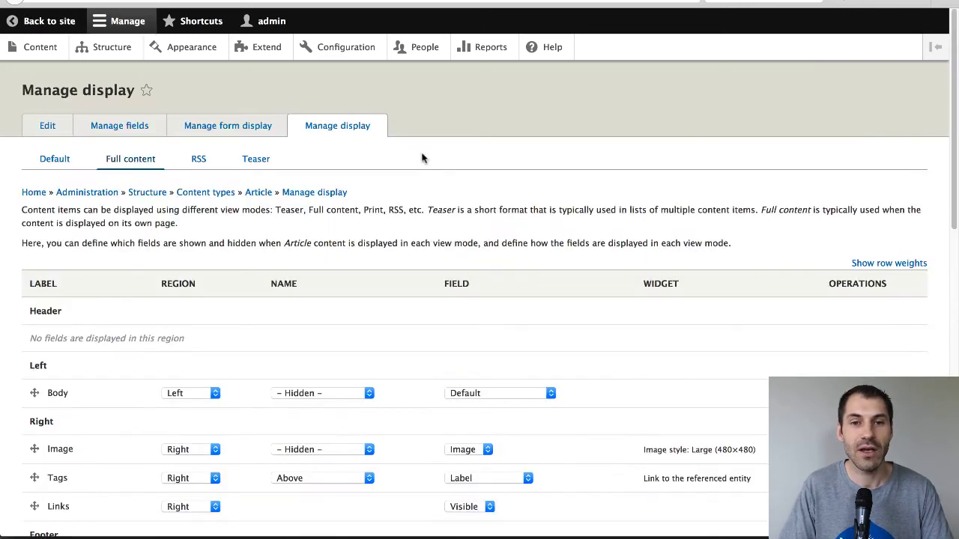
scroll(down, 3)
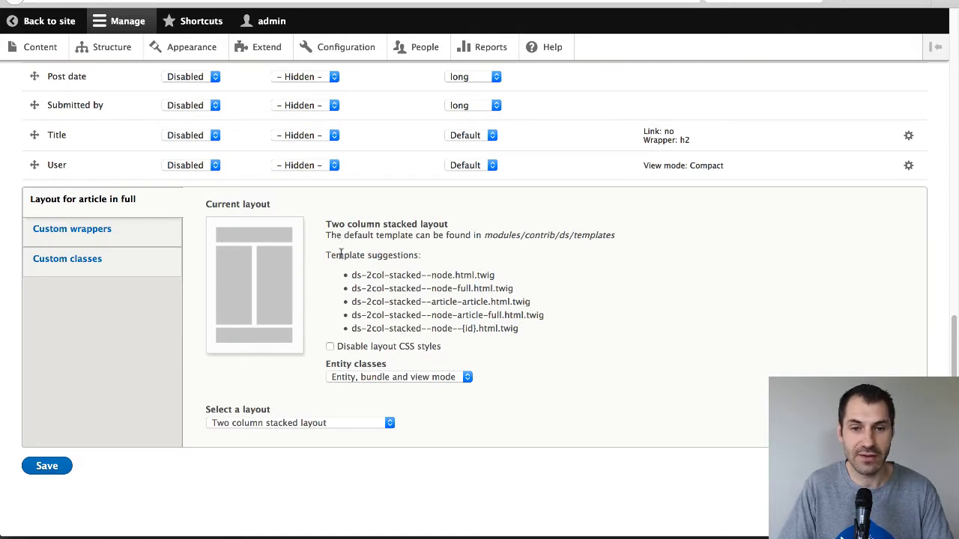
mouse_move(409, 256)
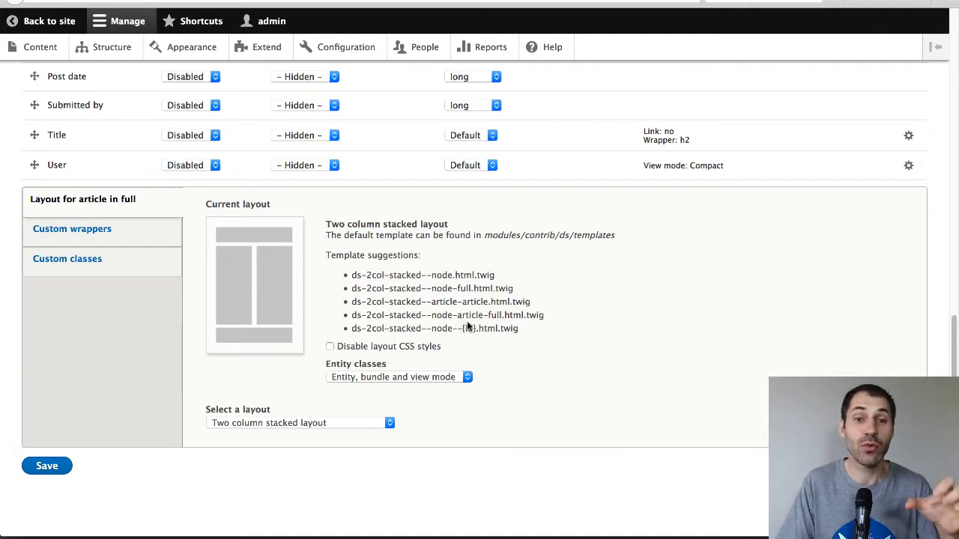
mouse_move(501, 269)
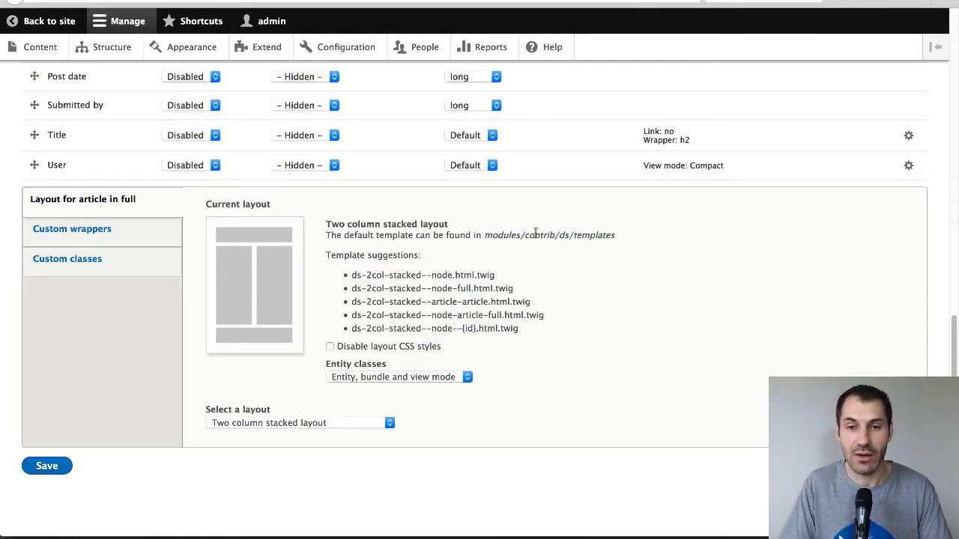
mouse_move(584, 238)
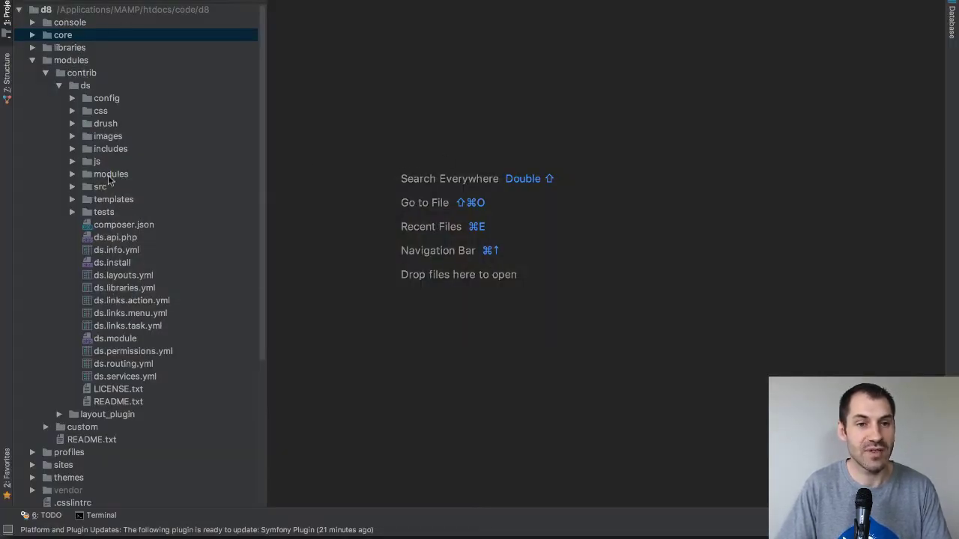
- Copy ds-2col-stacked.html.twig from the ds templates into Bartik's templates folder
click(73, 200)
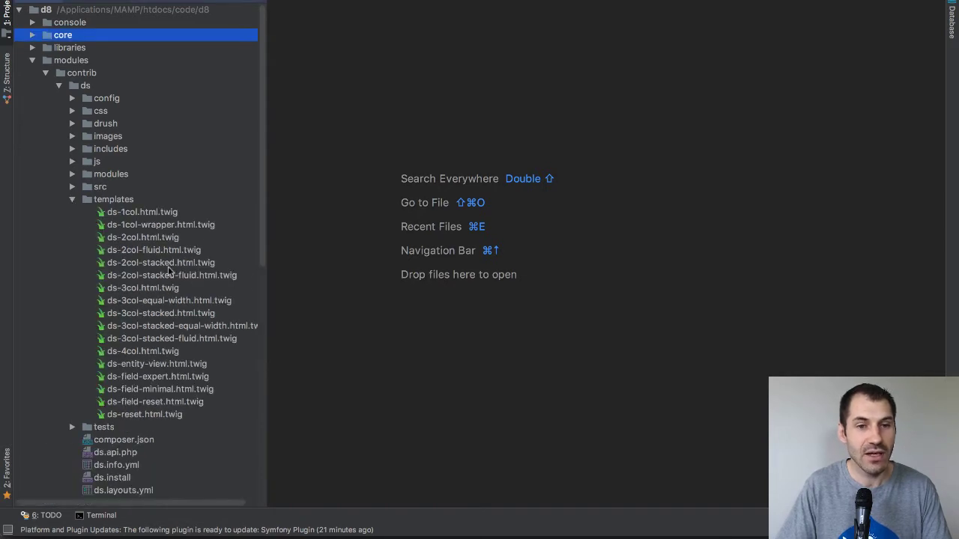
click(160, 262)
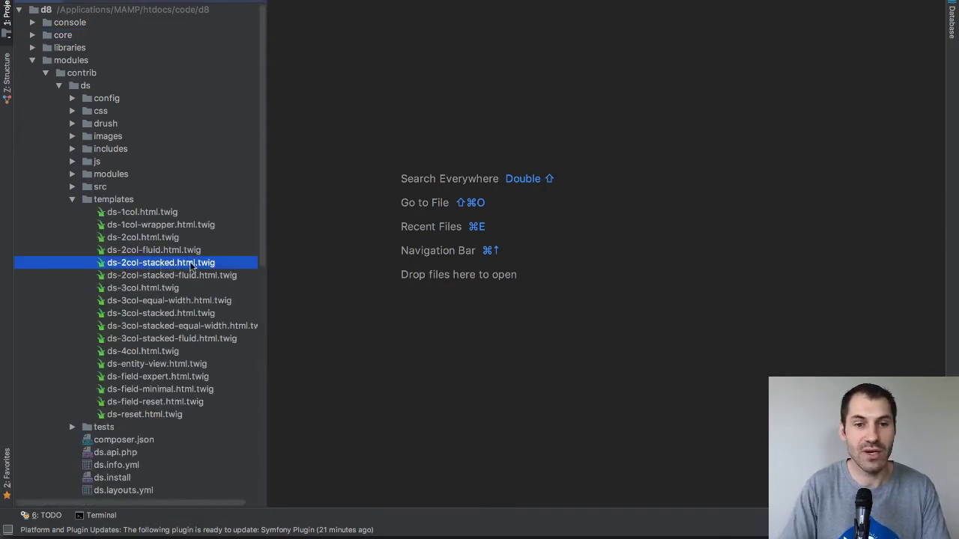
right_click(160, 262)
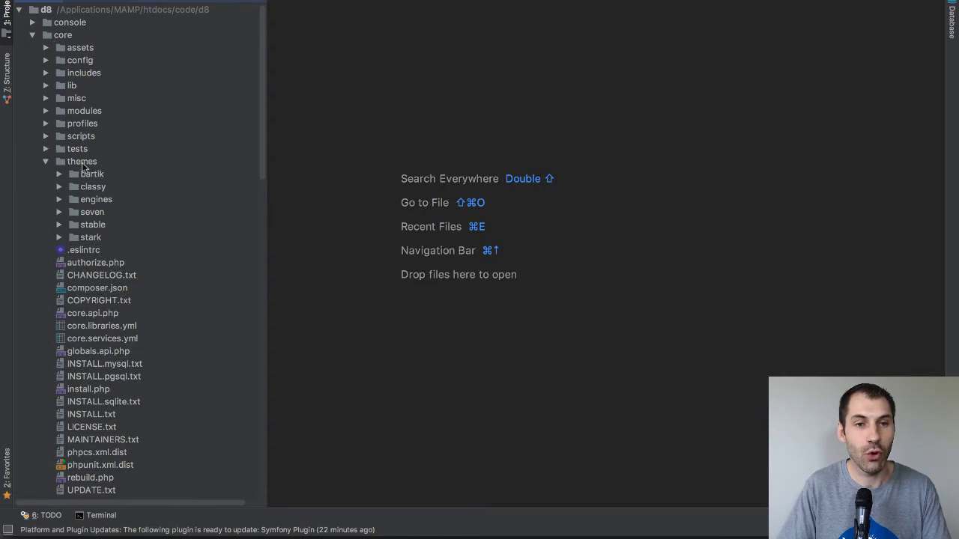
click(91, 174)
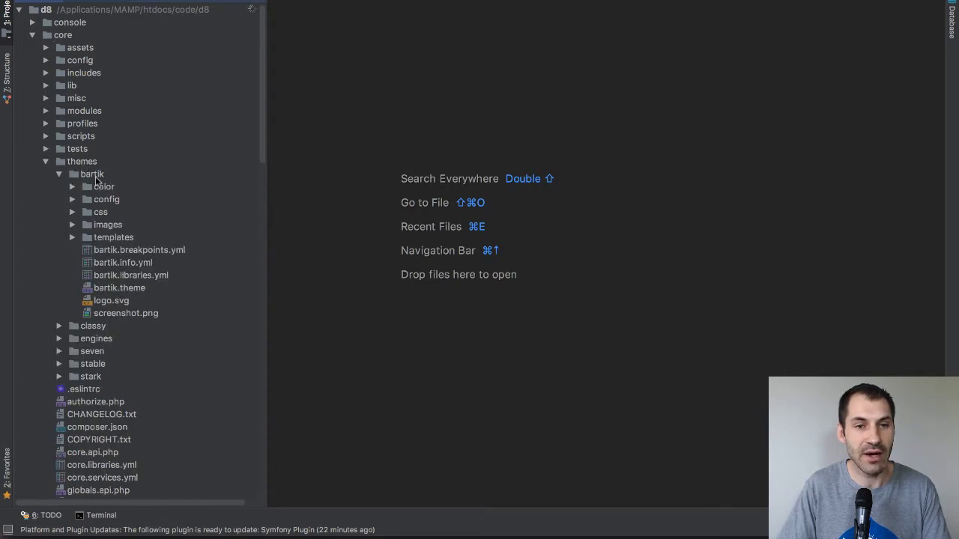
click(113, 237)
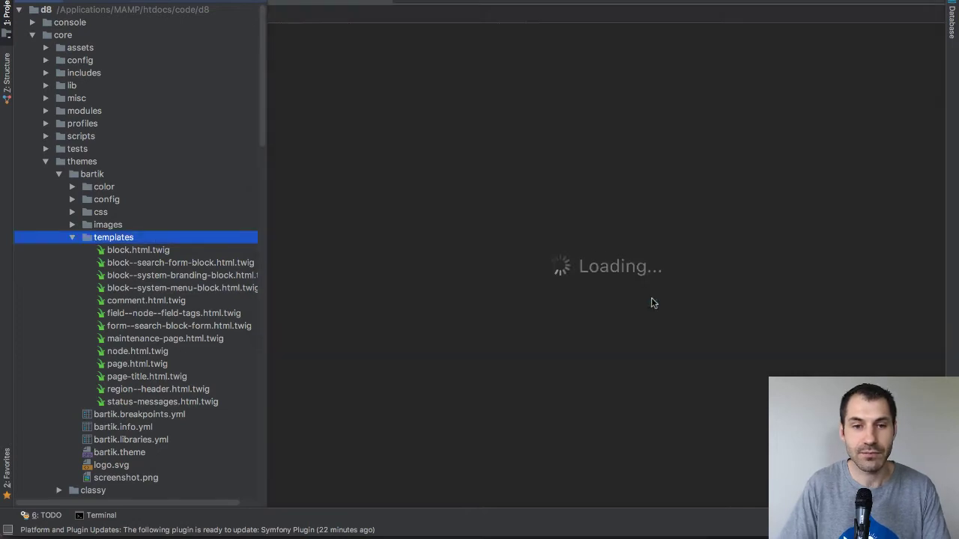
click(161, 251)
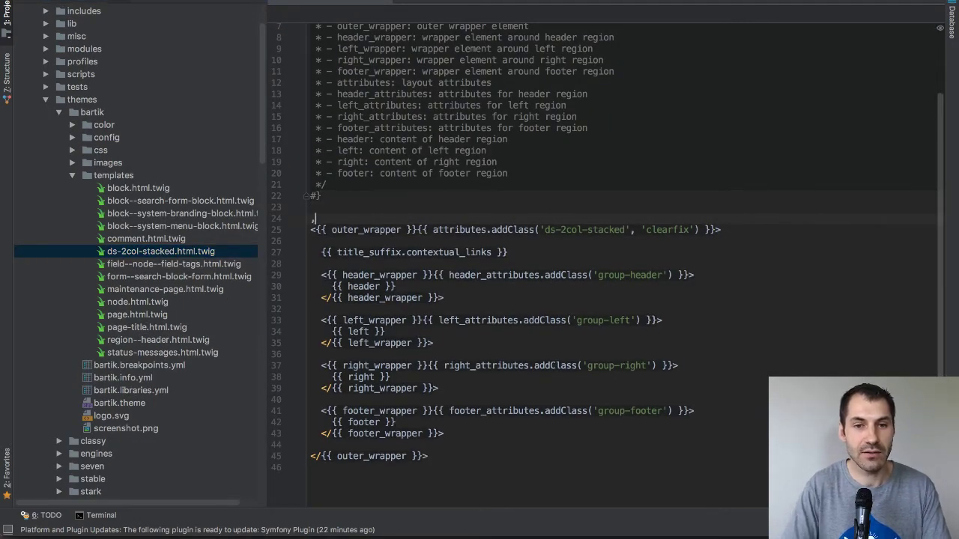
- Type an <h1>custom DS layout</h1> heading above the outer wrapper
text(<h1></h1>)
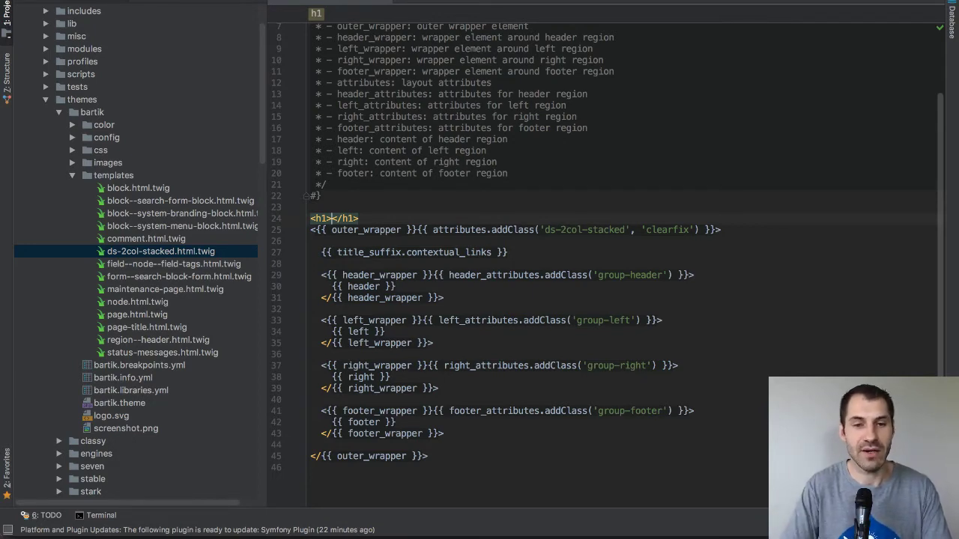
text(custom DS layout)
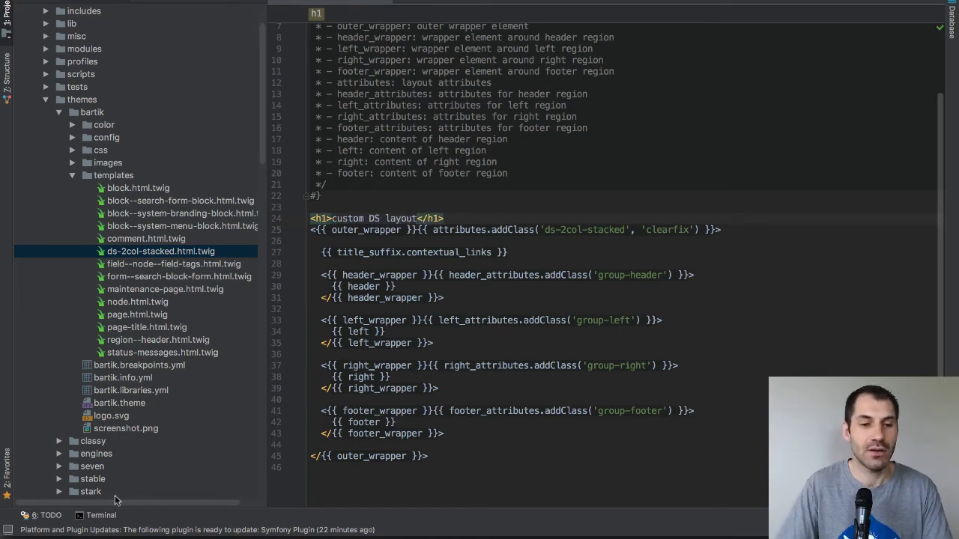
- Enter 'drush cache:rebuild' in PhpStorm's terminal
click(97, 515)
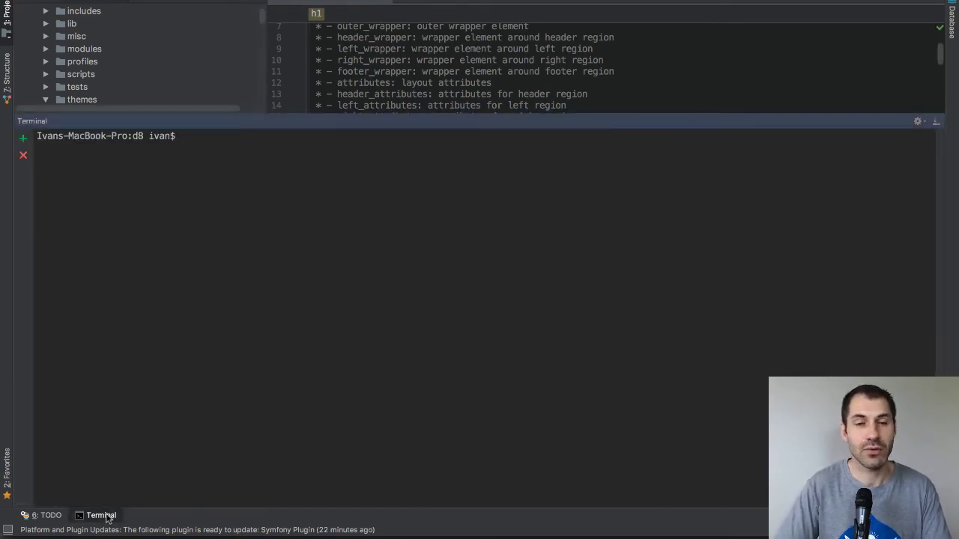
text(drush)
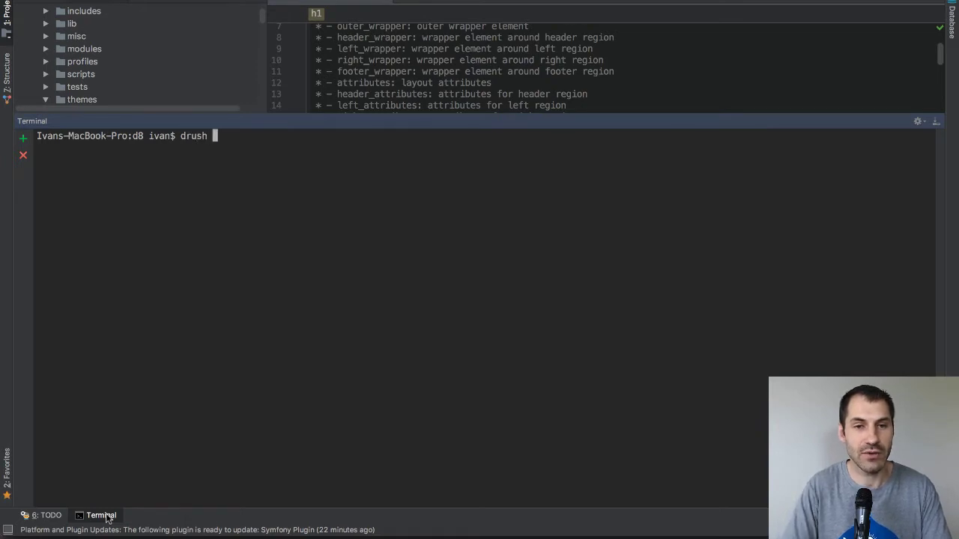
text(cache:re)
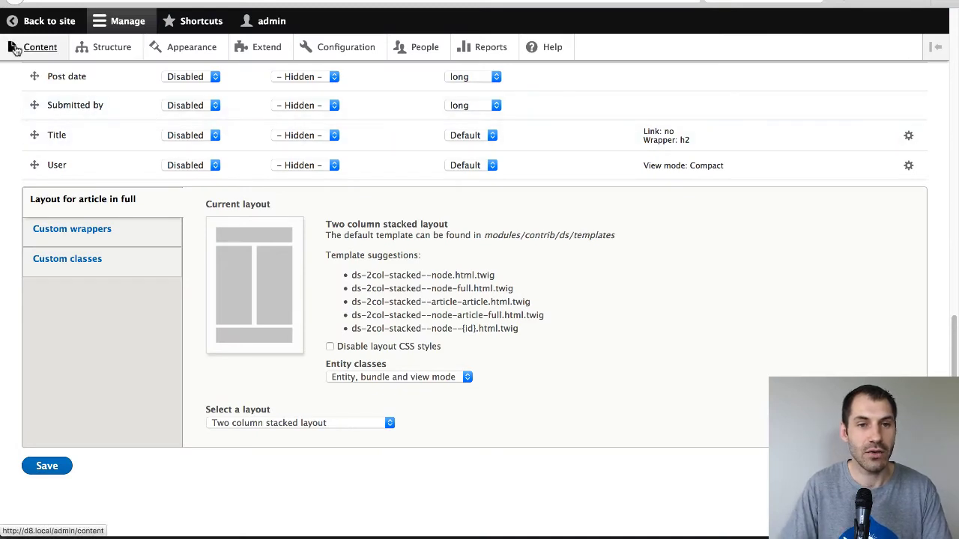
mouse_move(41, 47)
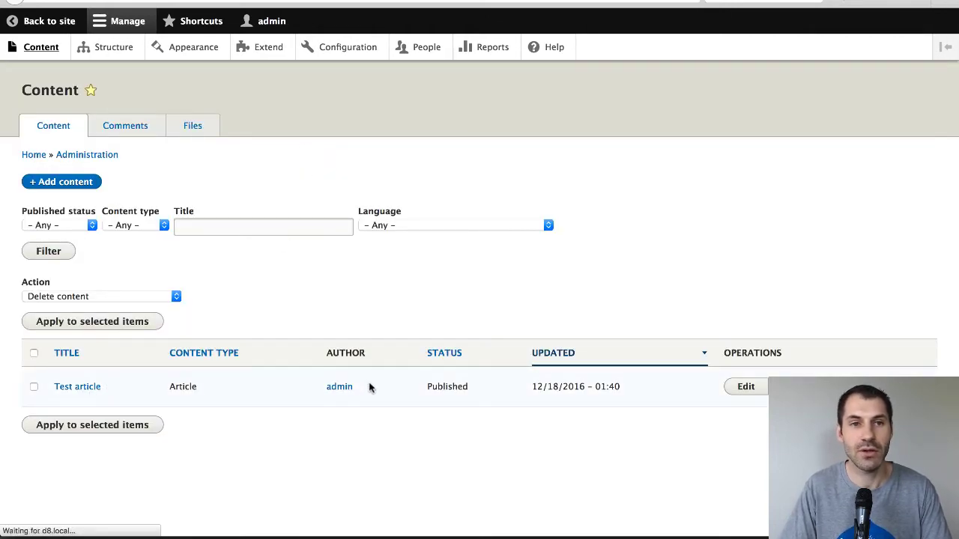
- Open the Test article from the Content list to see its 'custom DS layout' heading
click(78, 386)
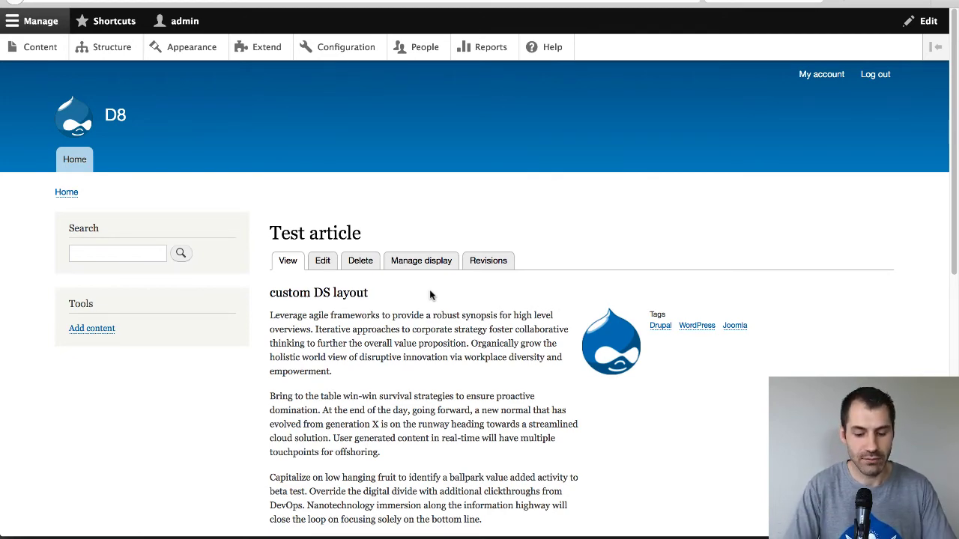
- Open the inspector and examine the group-header, group-left, group-right and group-footer divs
key(F12)
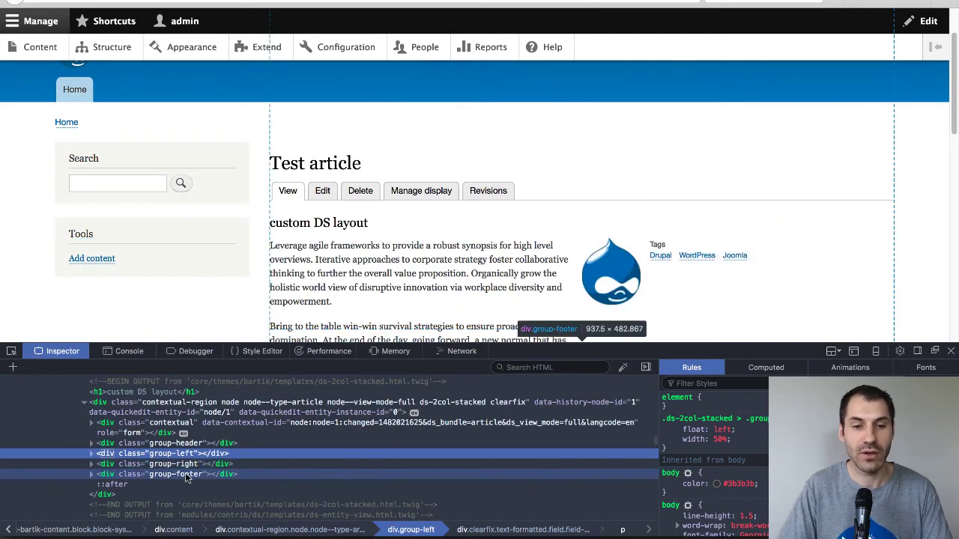
mouse_move(159, 453)
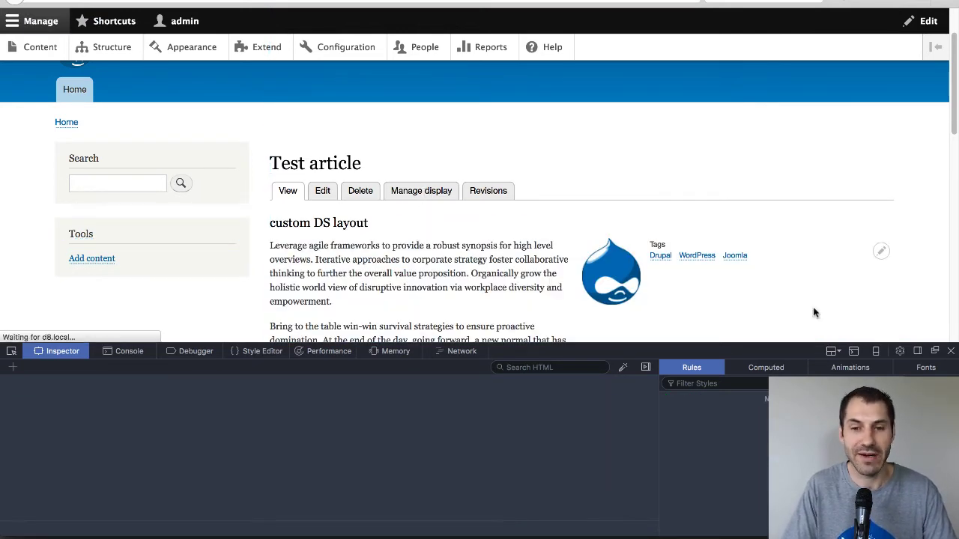
- In Custom wrappers, set Header wrapper to Header and Footer wrapper to Footer, then save
click(420, 190)
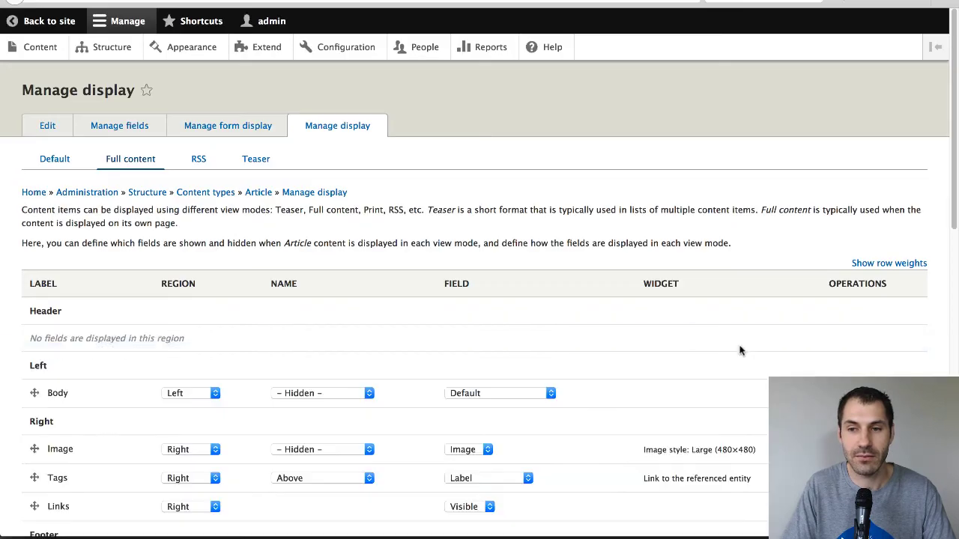
scroll(down, 3)
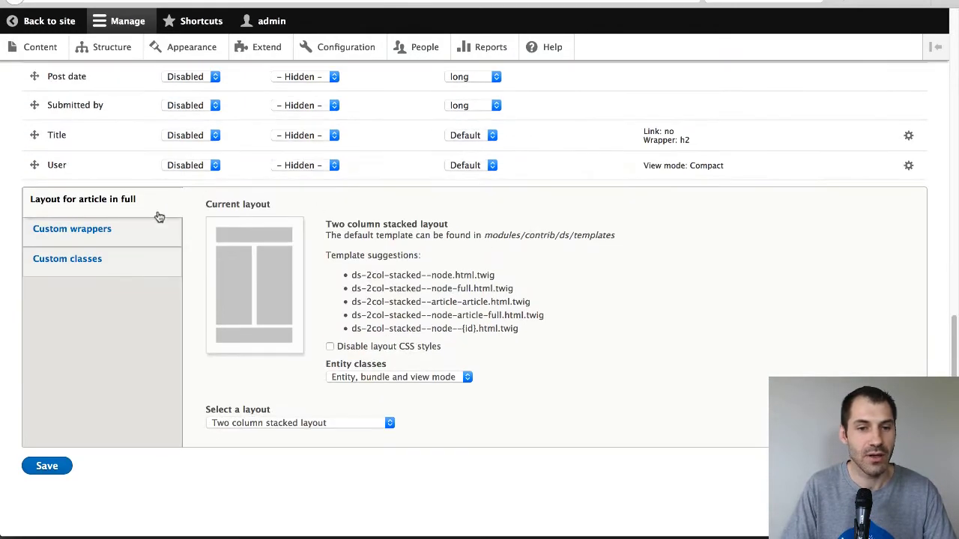
click(72, 228)
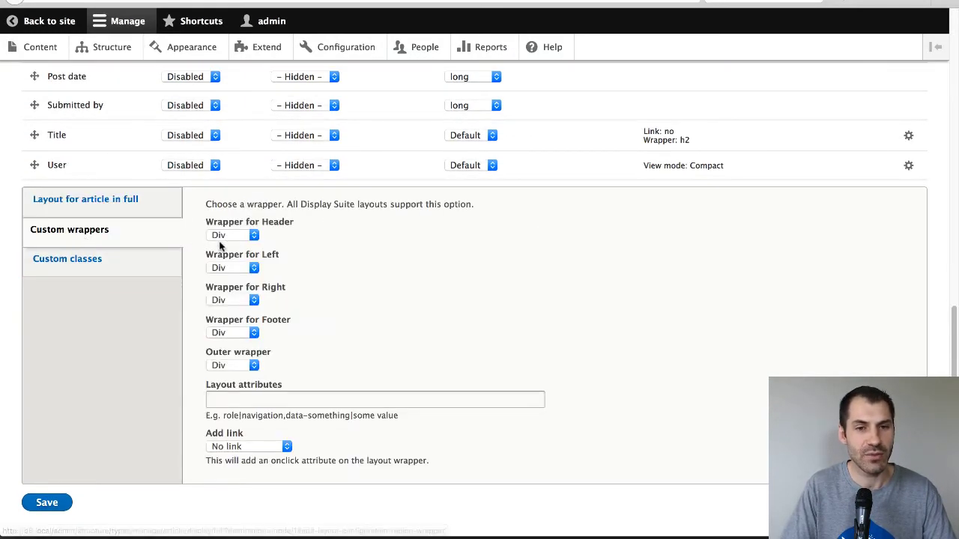
mouse_move(278, 286)
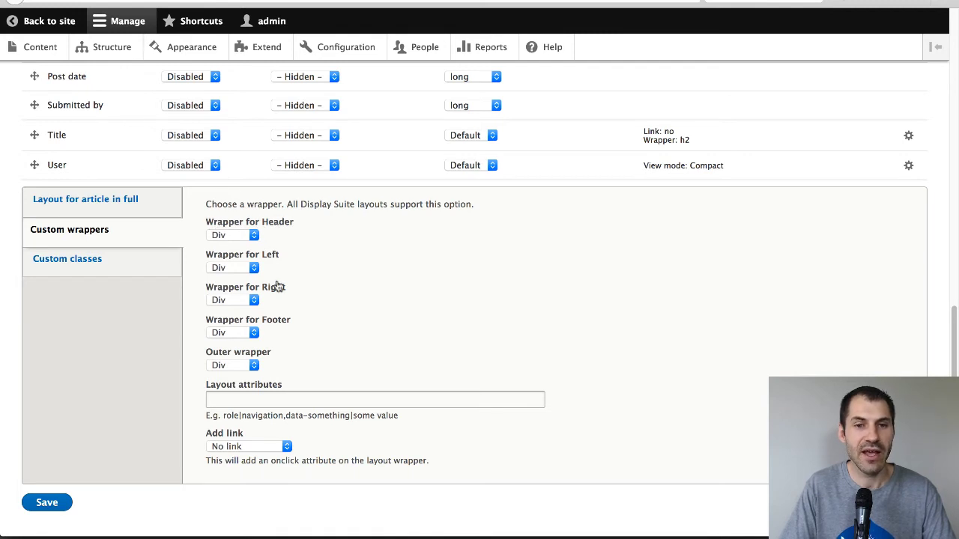
click(232, 234)
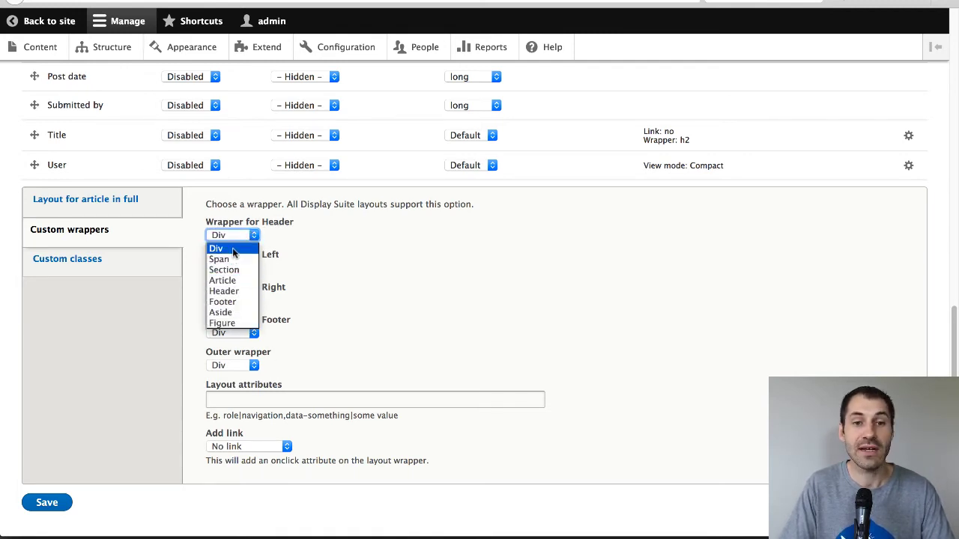
mouse_move(297, 240)
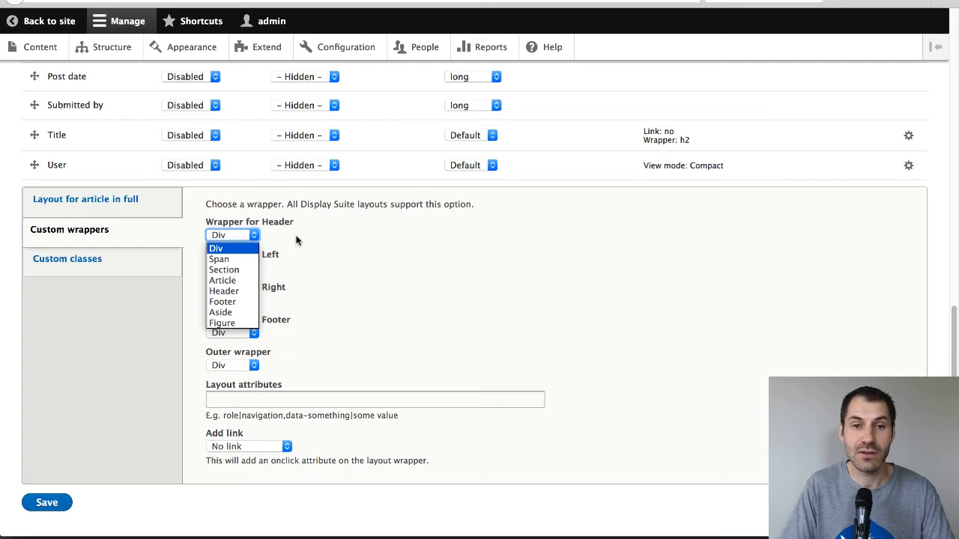
click(216, 248)
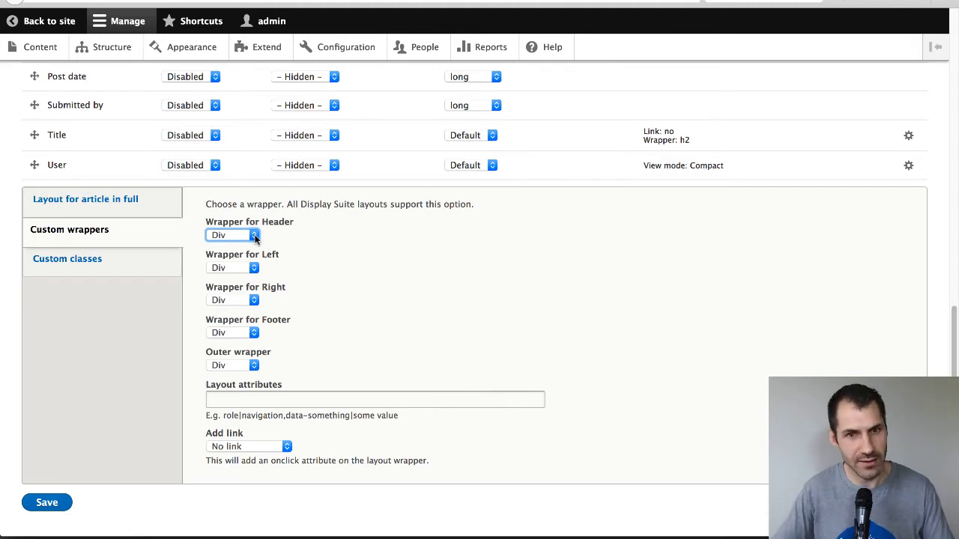
click(253, 235)
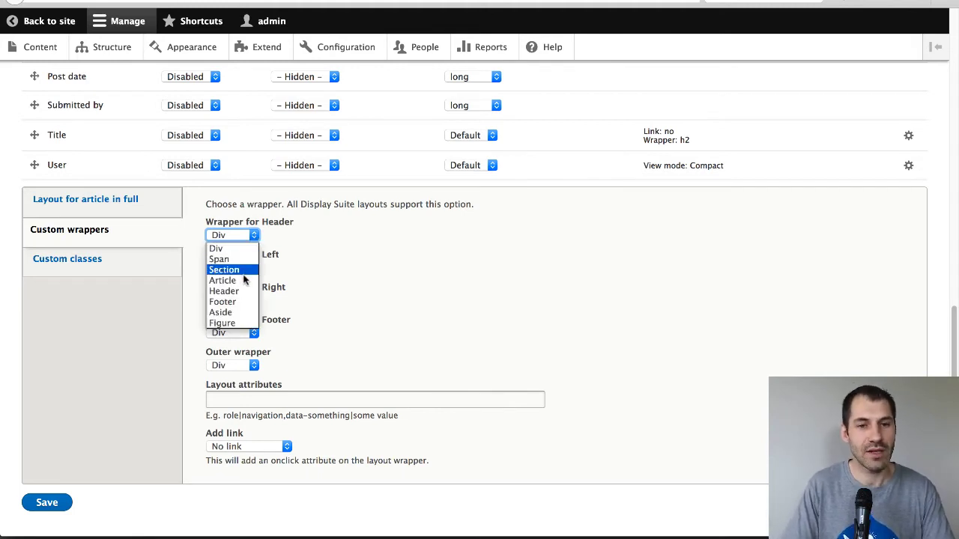
click(222, 290)
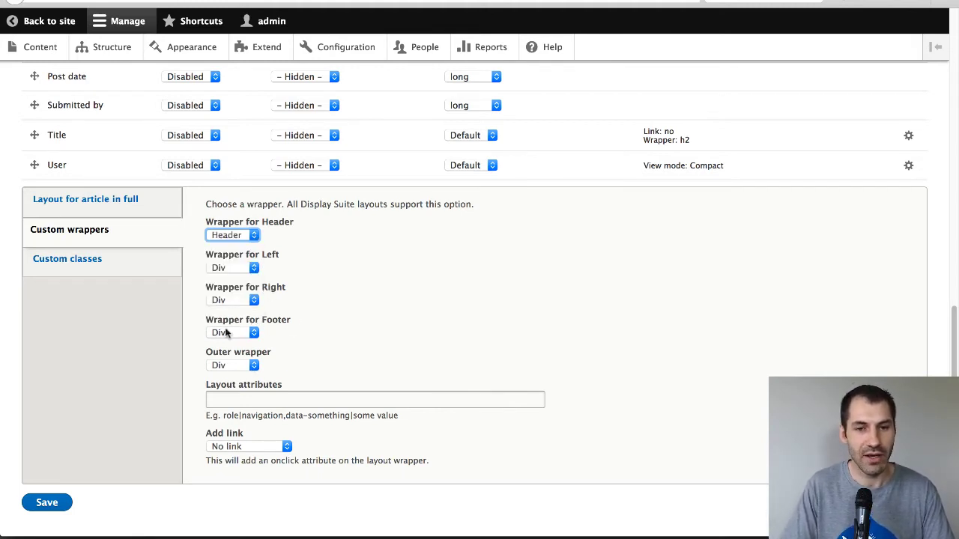
click(232, 333)
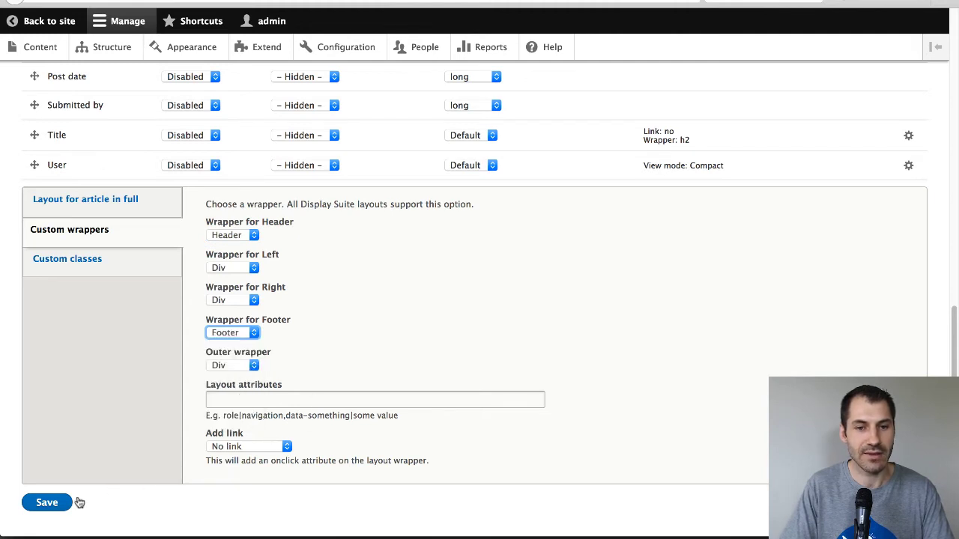
mouse_move(59, 505)
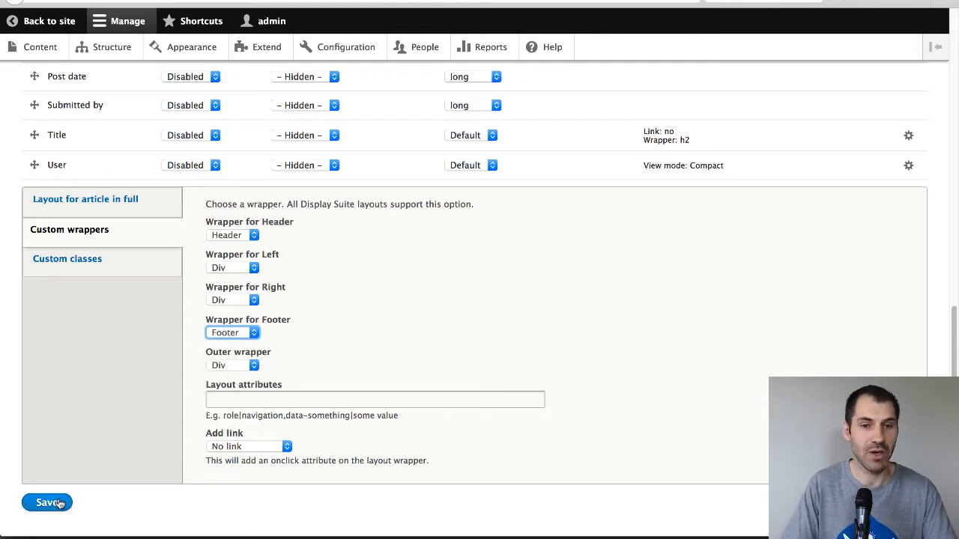
click(46, 501)
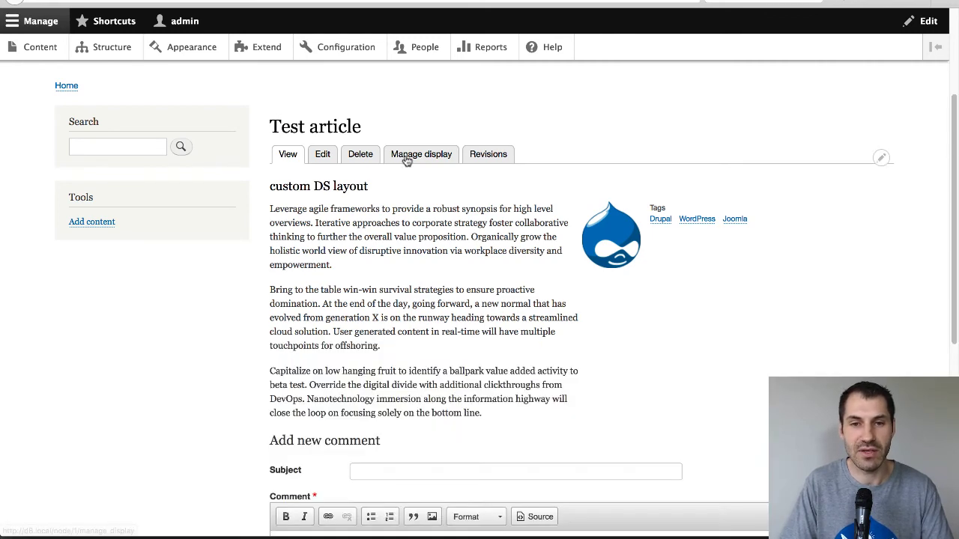
- Show the article's Custom classes display settings, which report no region CSS classes yet
click(421, 154)
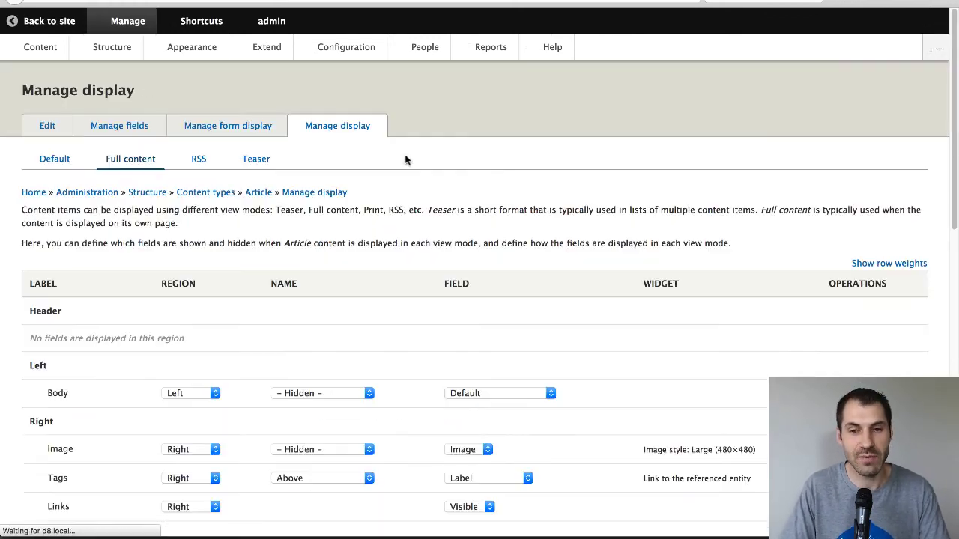
scroll(down, 3)
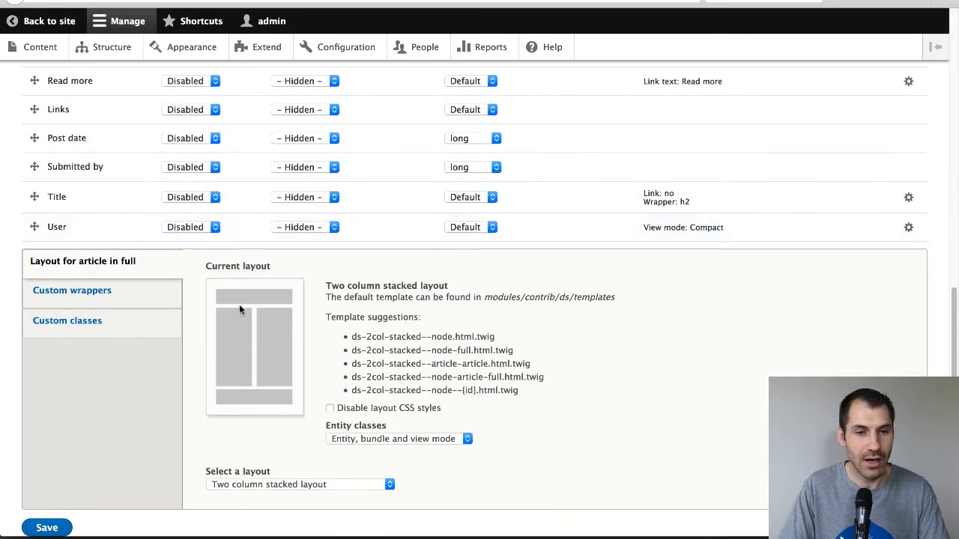
click(68, 321)
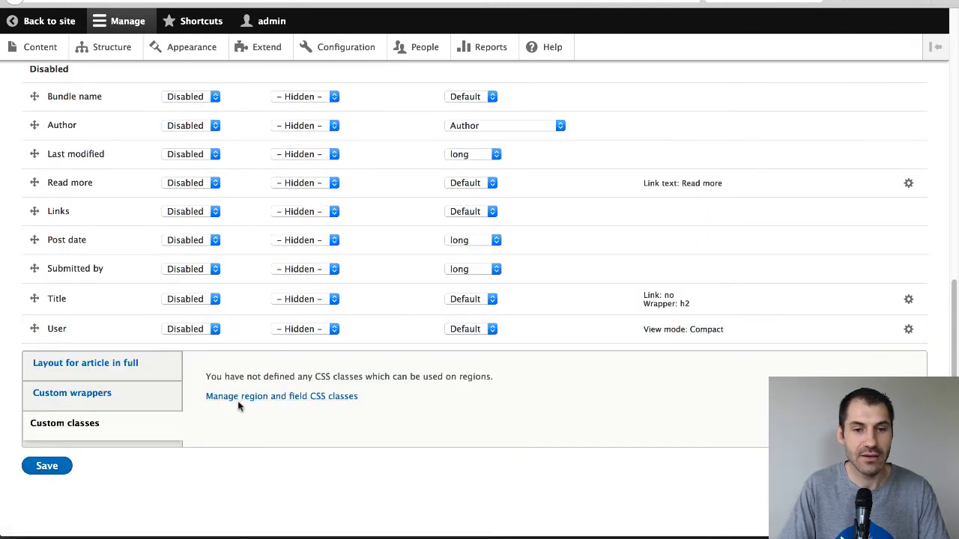
mouse_move(244, 405)
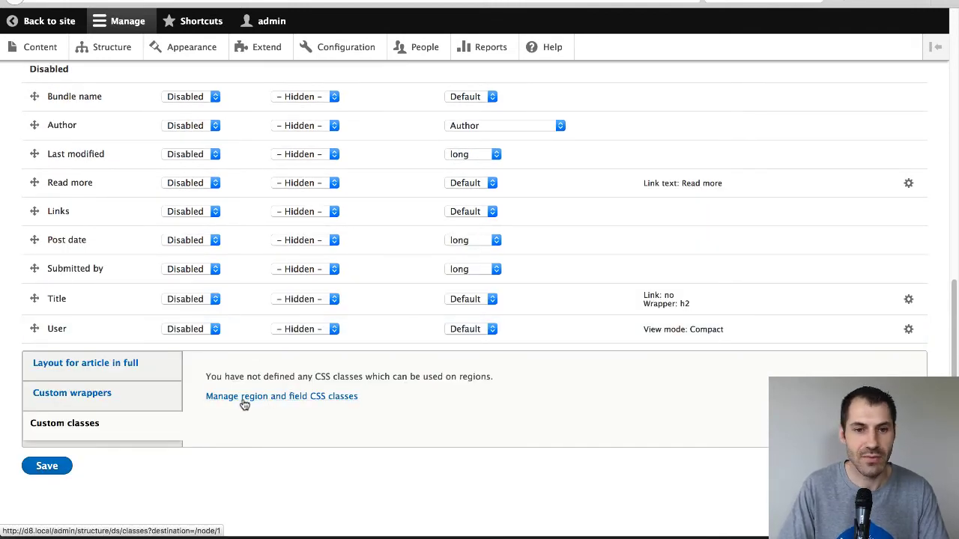
mouse_move(276, 400)
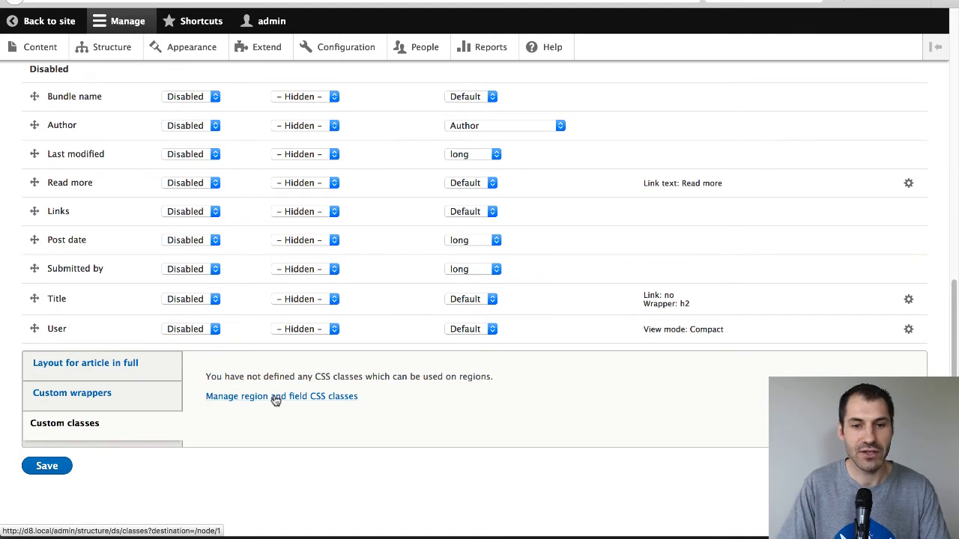
- Add 'cta-footer|CTA Footer' to the region CSS classes list and save the configuration
click(281, 396)
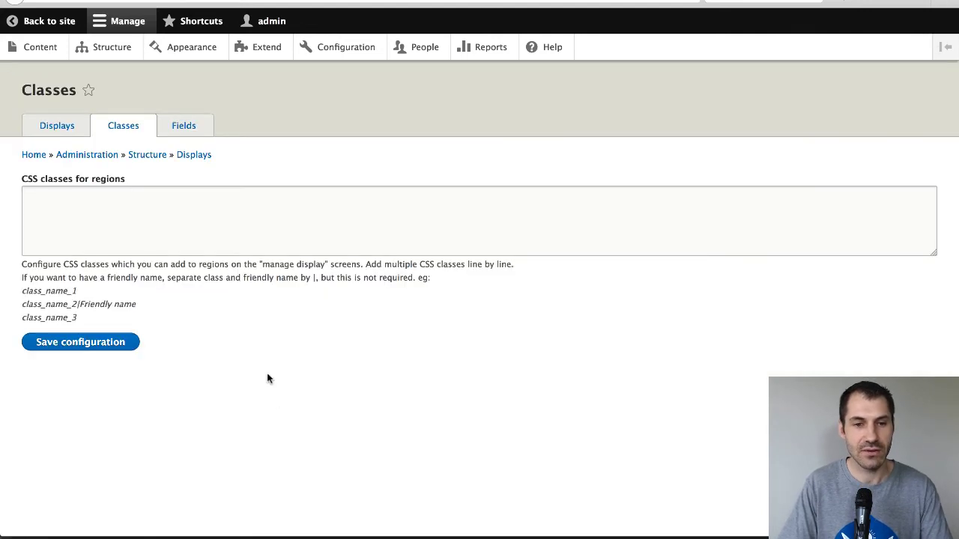
click(65, 216)
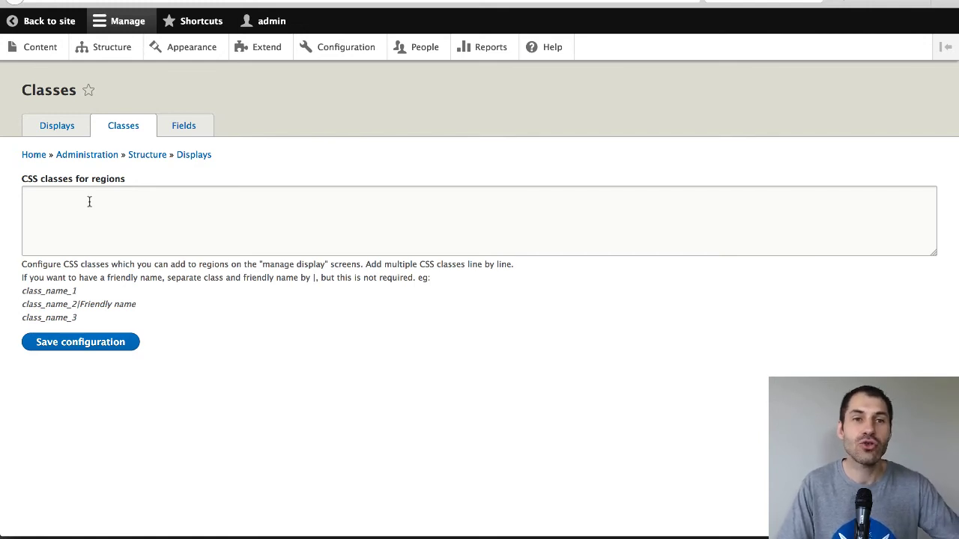
click(89, 202)
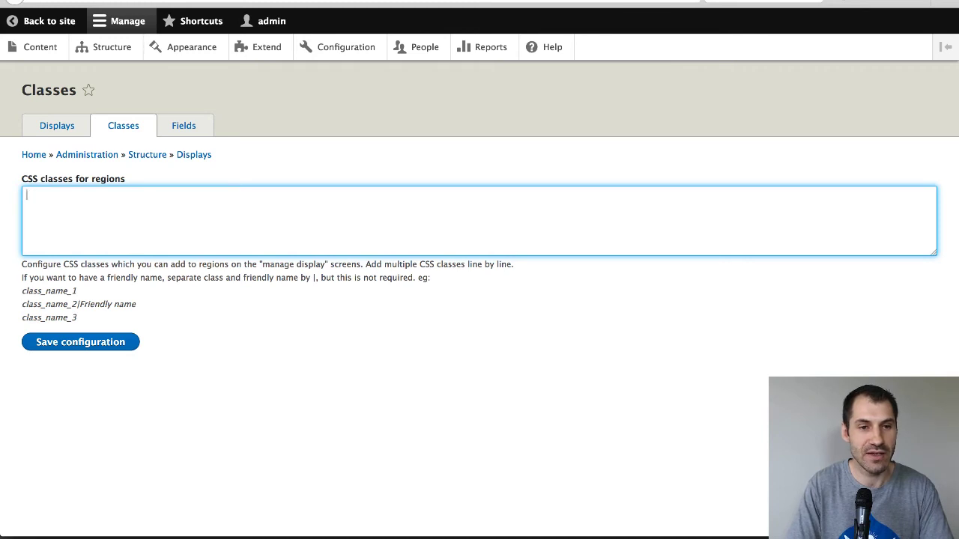
text(cta-footer)
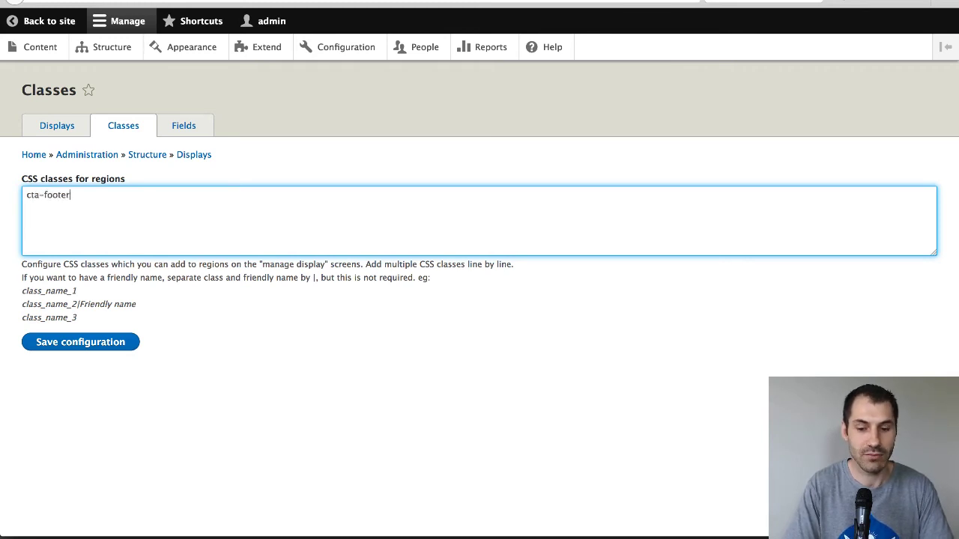
text(|CTA)
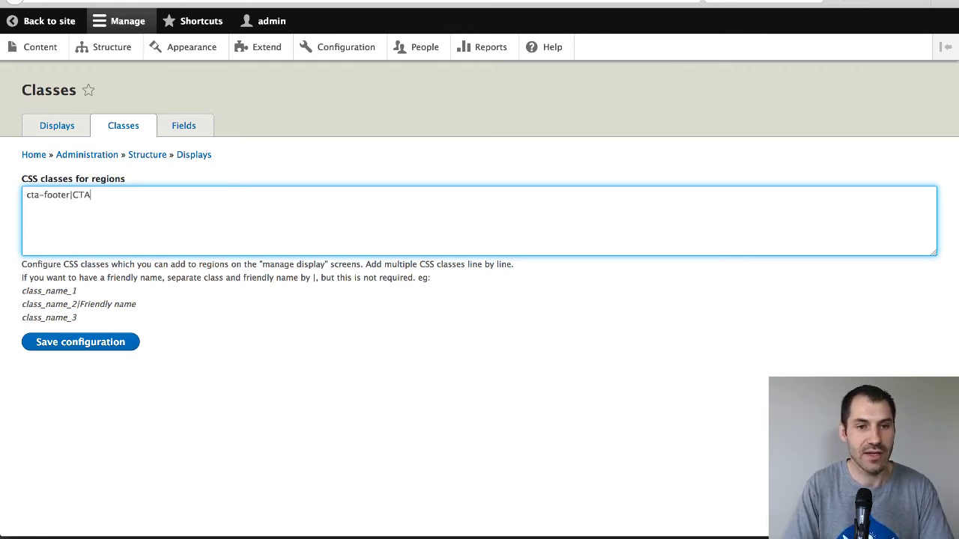
text(Footer)
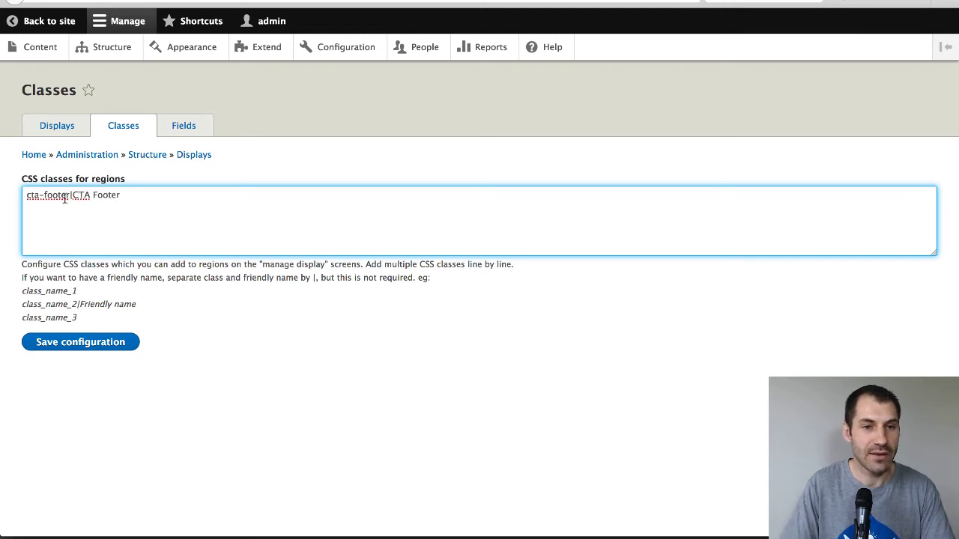
double_click(47, 195)
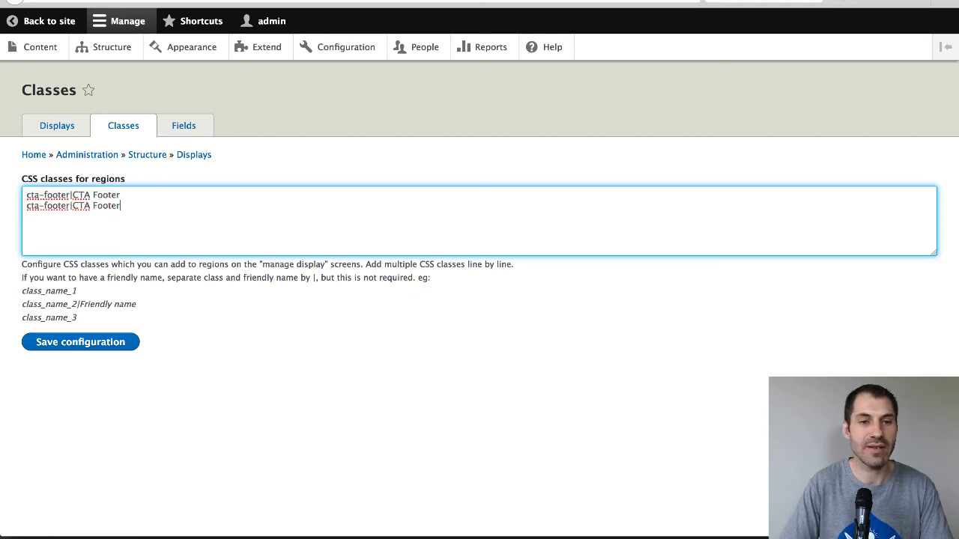
key(Enter)
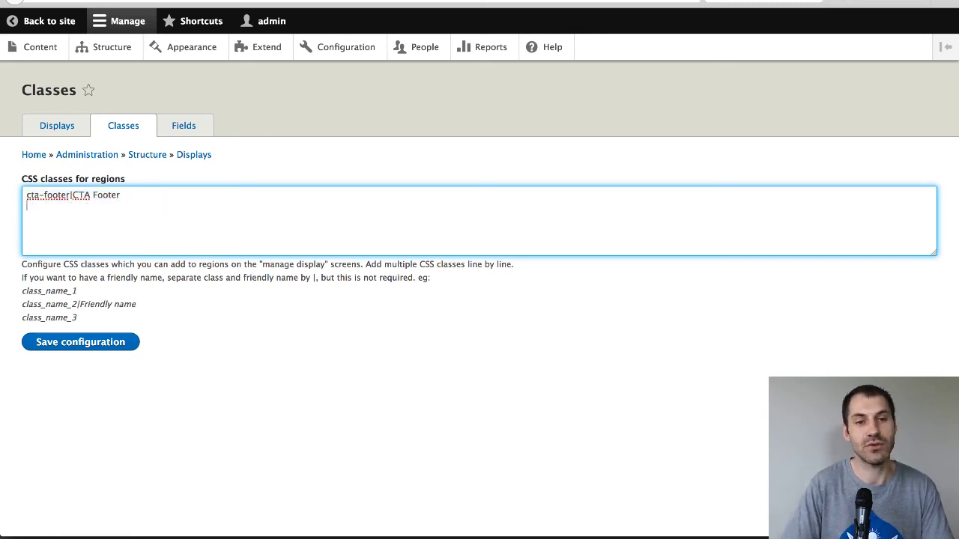
click(80, 341)
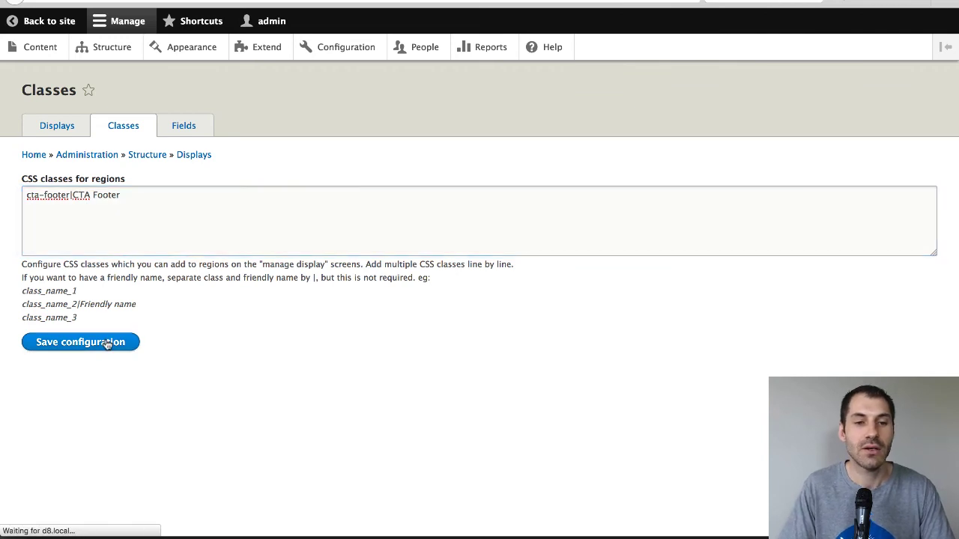
click(80, 341)
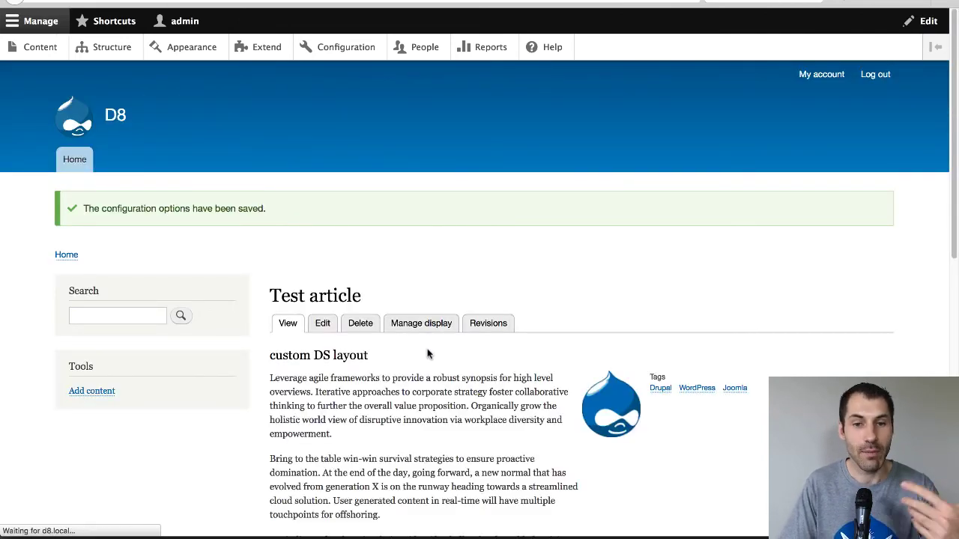
- Assign the CTA Footer class to the article's Footer region and save the display
click(420, 324)
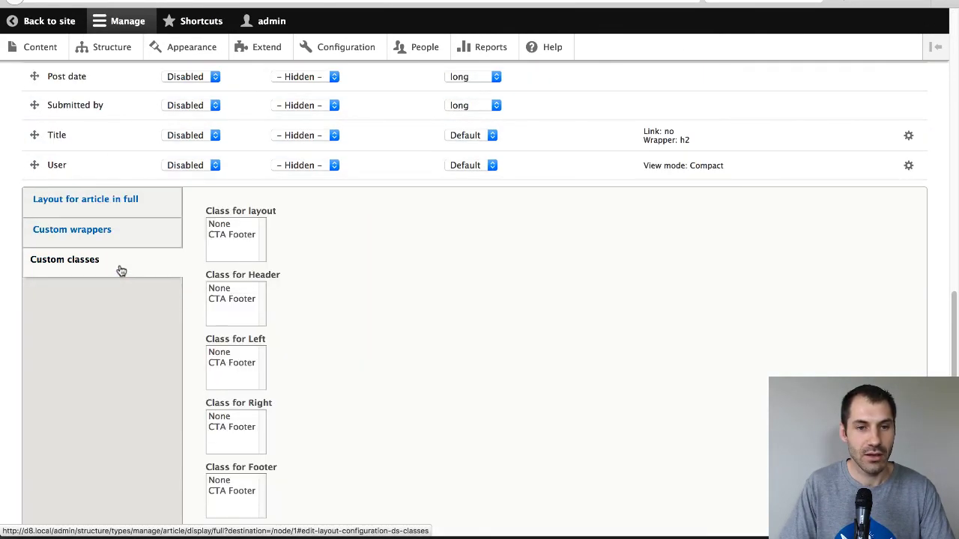
mouse_move(286, 269)
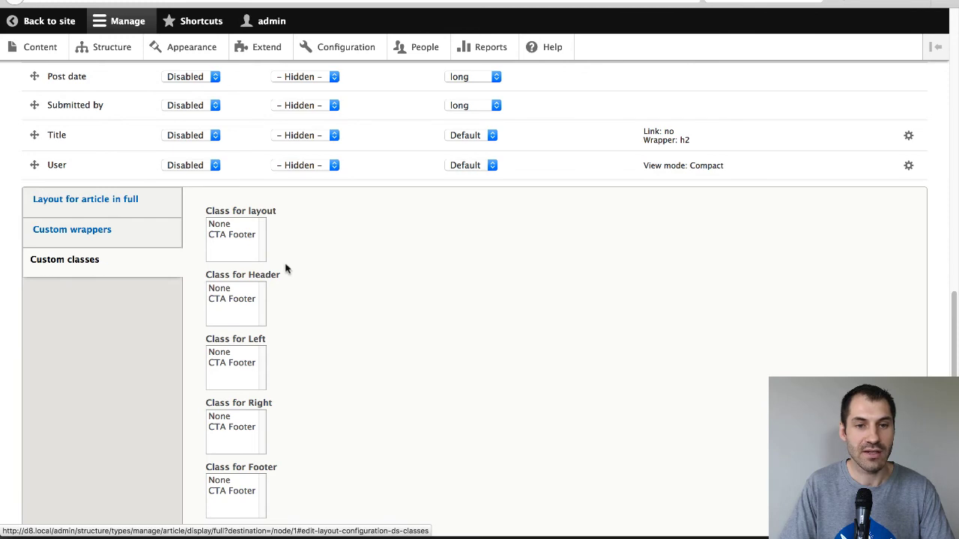
scroll(down, 3)
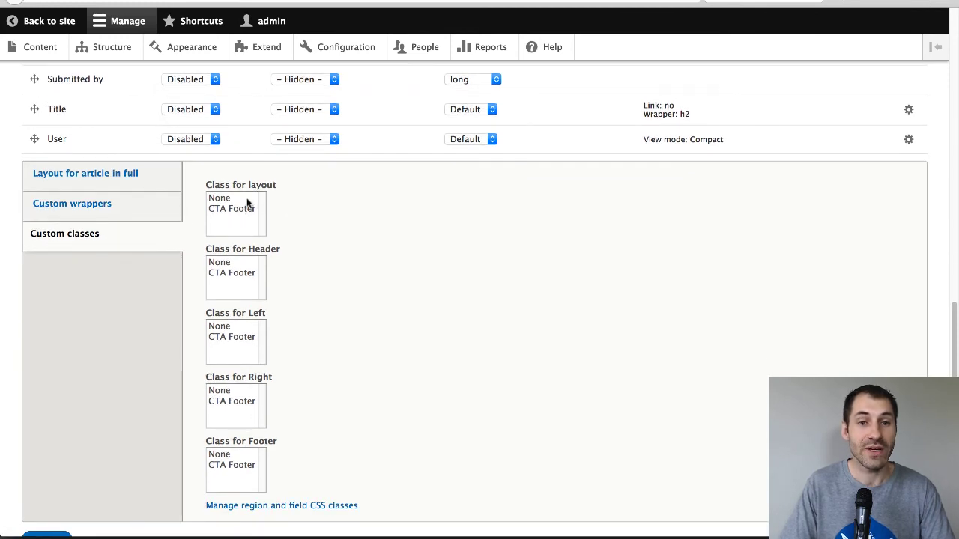
mouse_move(233, 354)
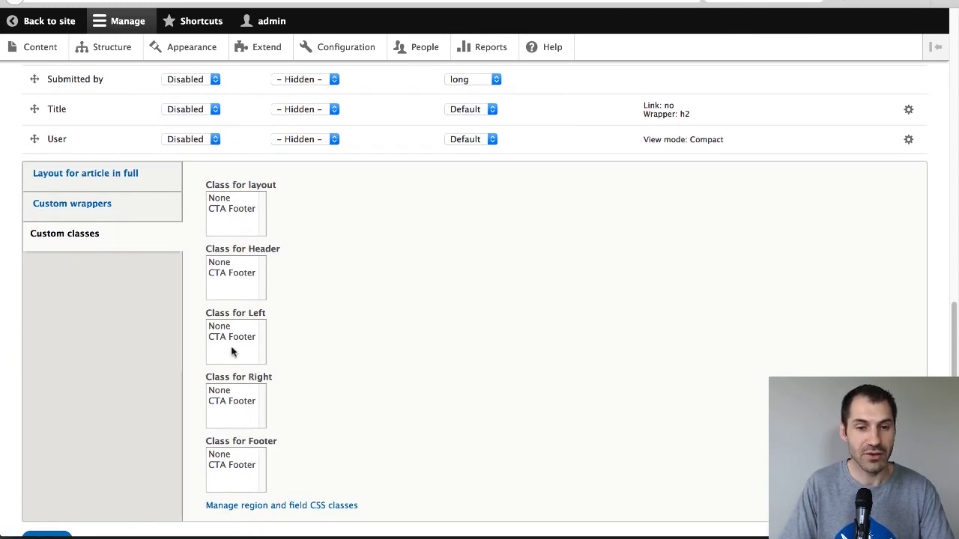
mouse_move(324, 231)
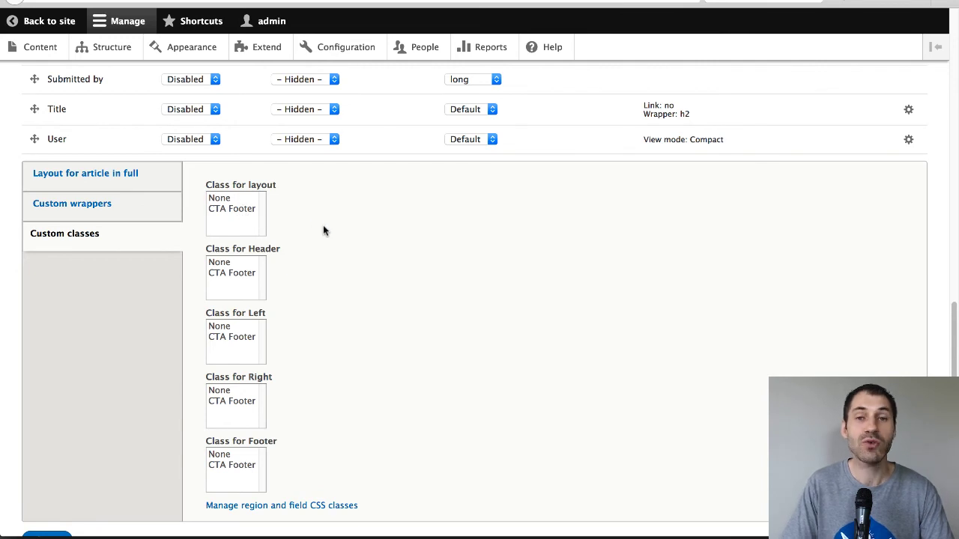
mouse_move(251, 220)
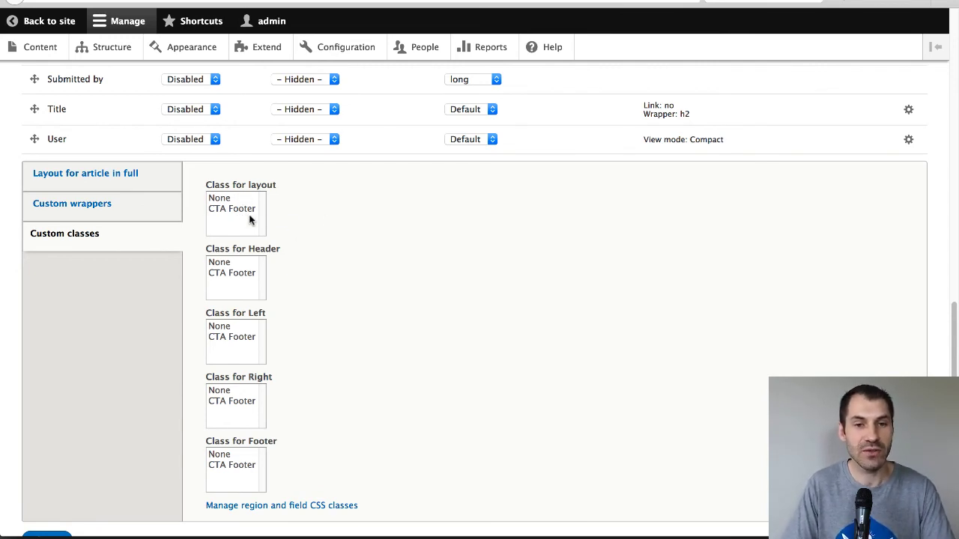
mouse_move(328, 282)
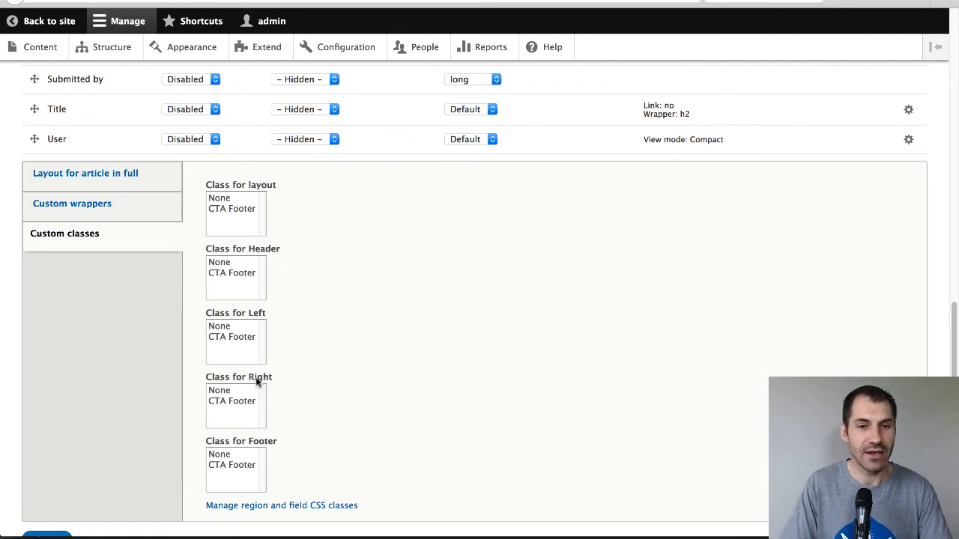
mouse_move(276, 426)
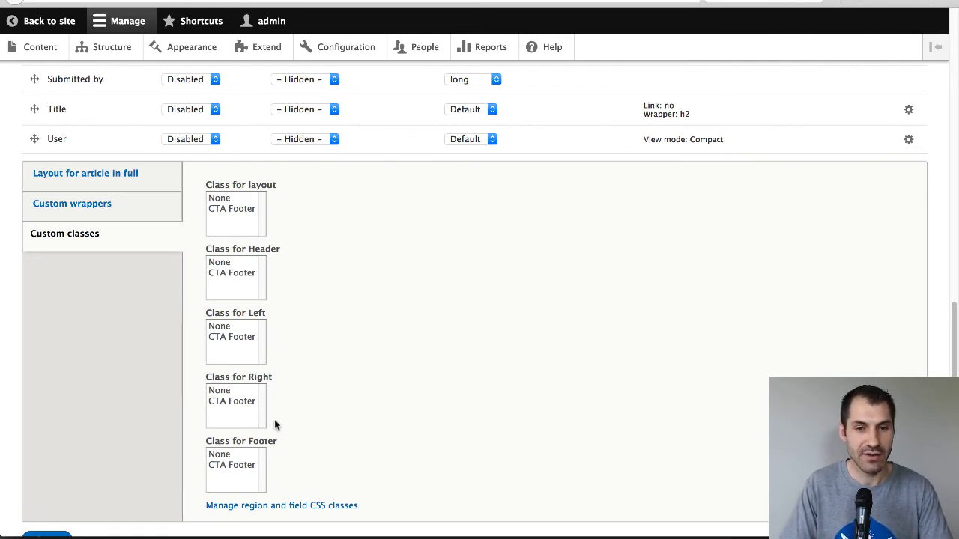
click(231, 465)
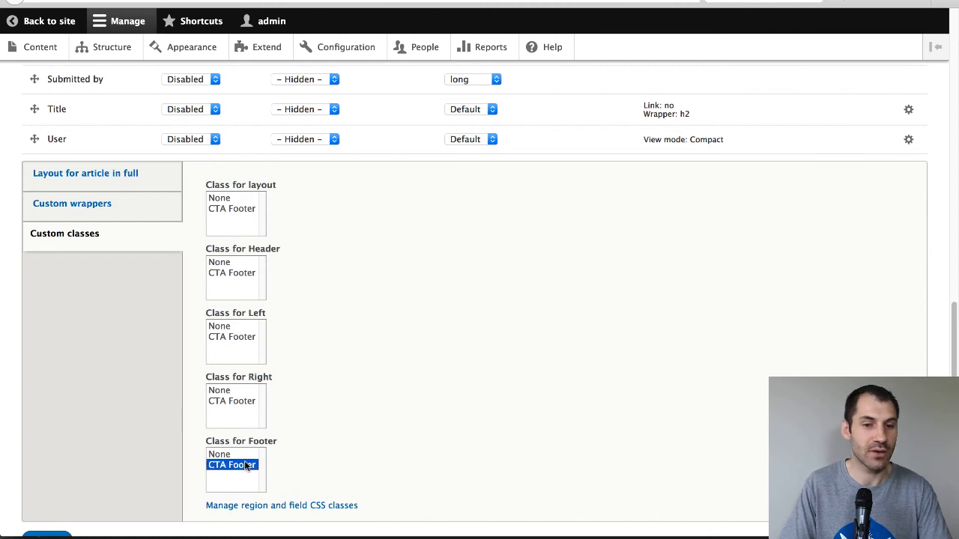
click(47, 466)
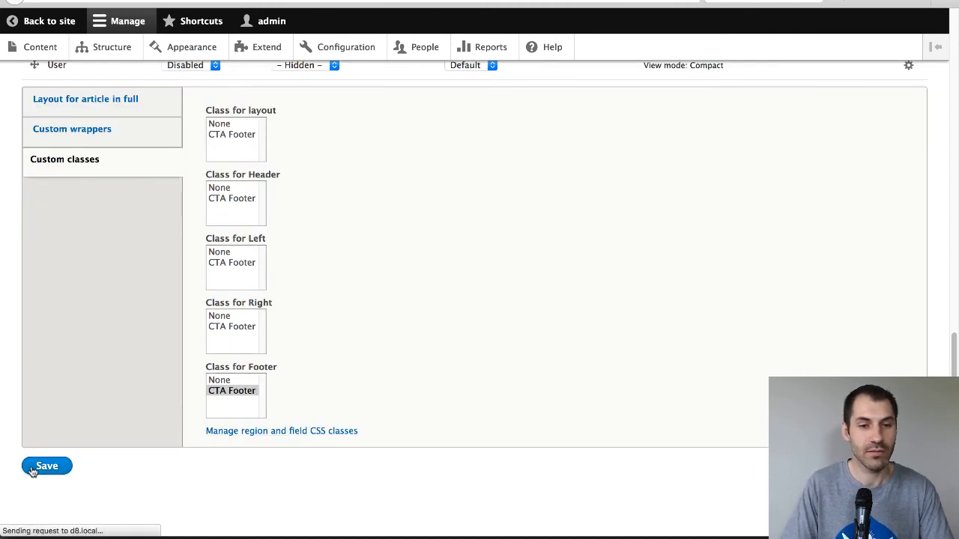
click(46, 466)
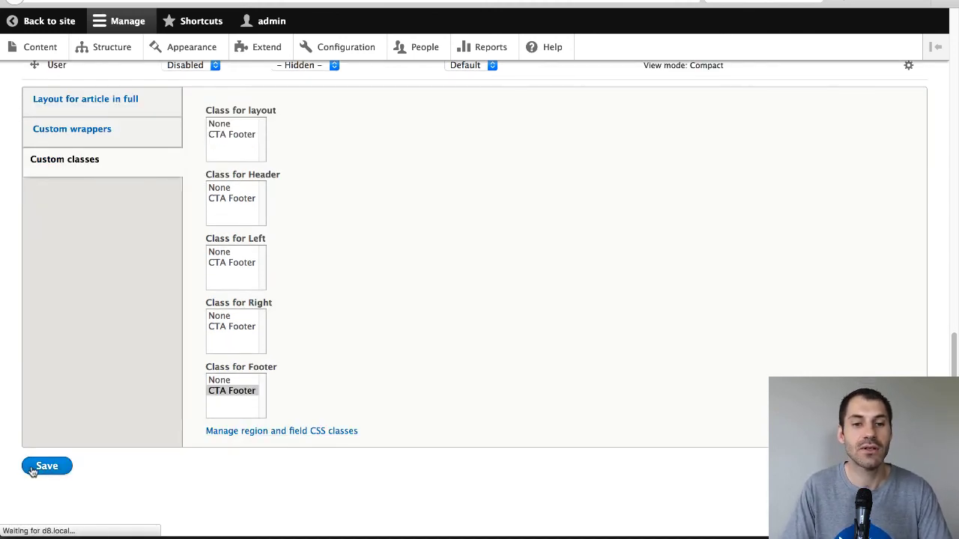
click(46, 466)
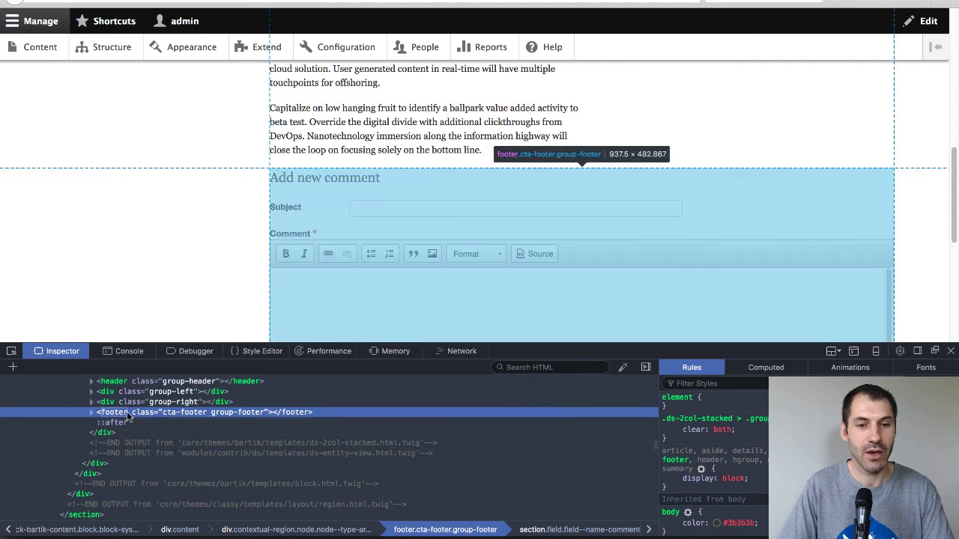
mouse_move(171, 418)
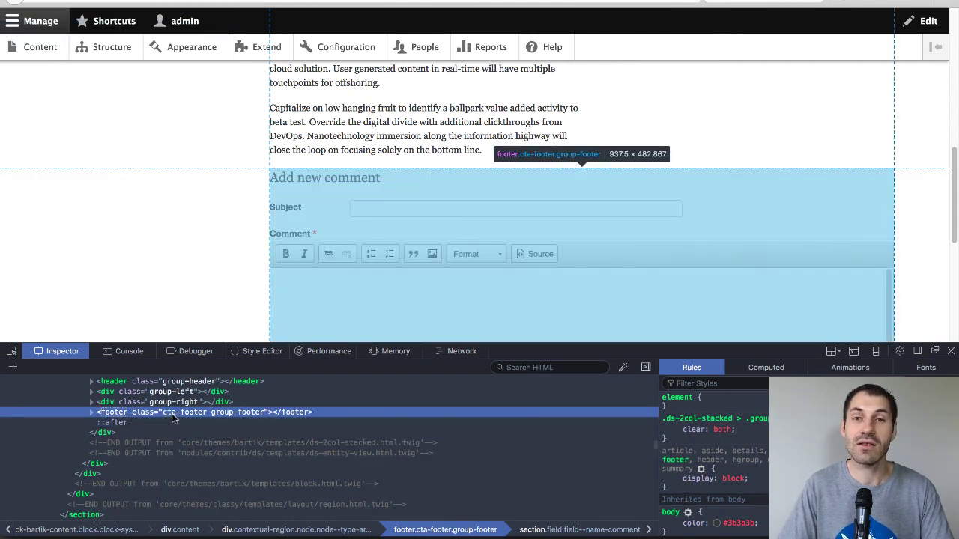
mouse_move(278, 418)
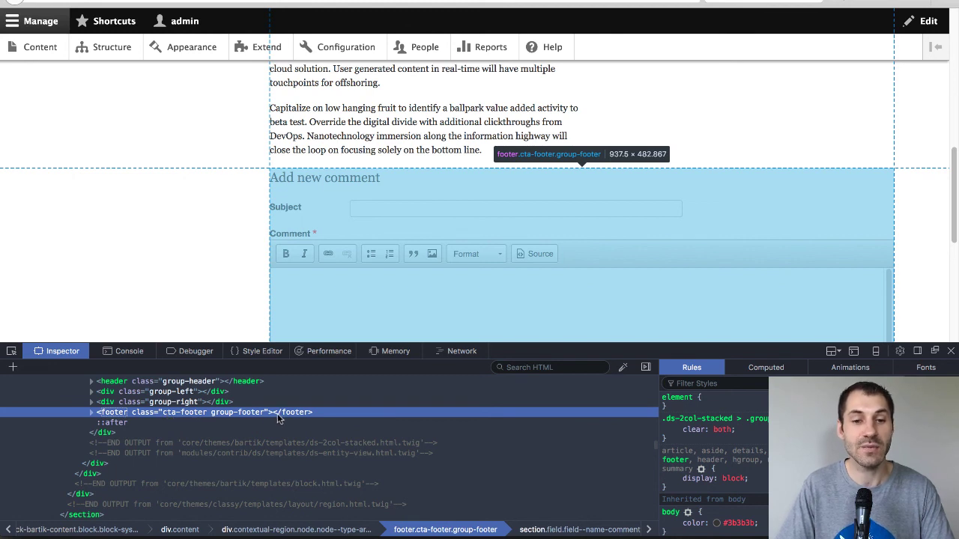